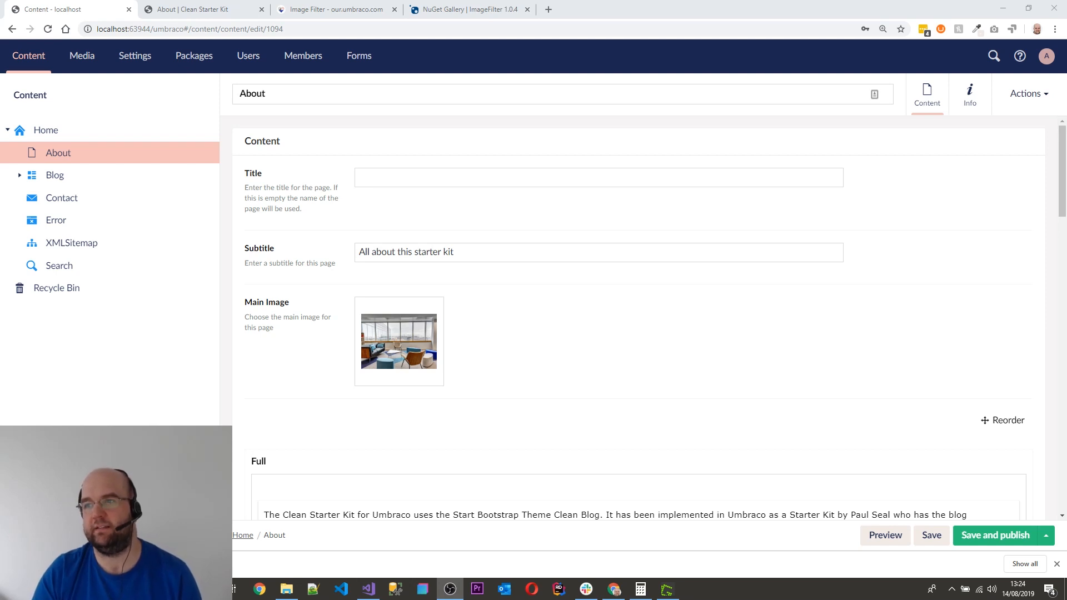
Review the Image Filter package page, then open media item 1 in the backoffice media library.
{"action": "left_click", "coordinate": [333, 9]}
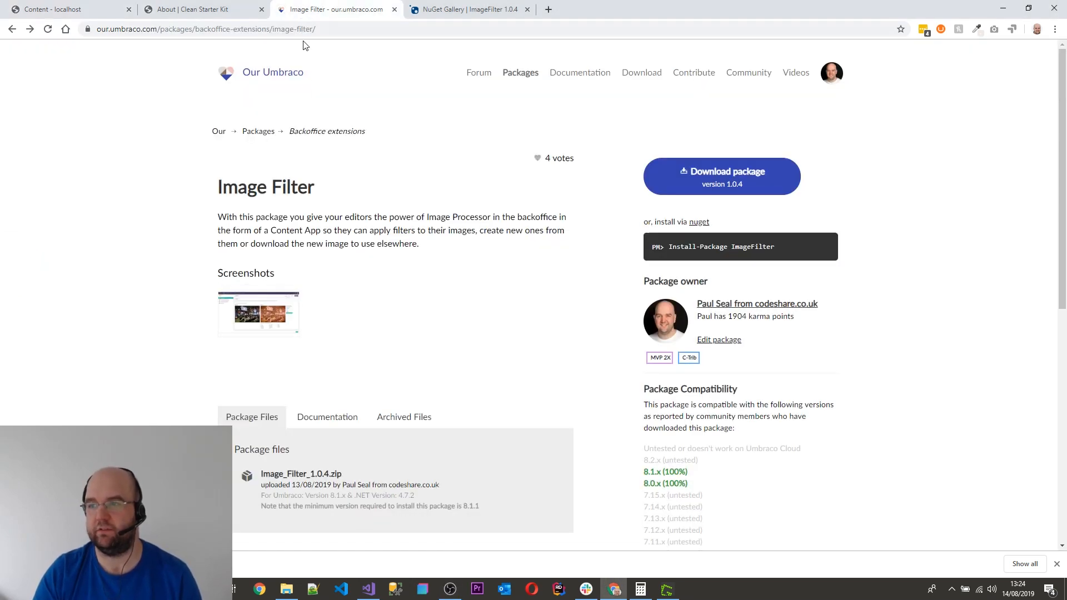
{"action": "left_click", "coordinate": [258, 314]}
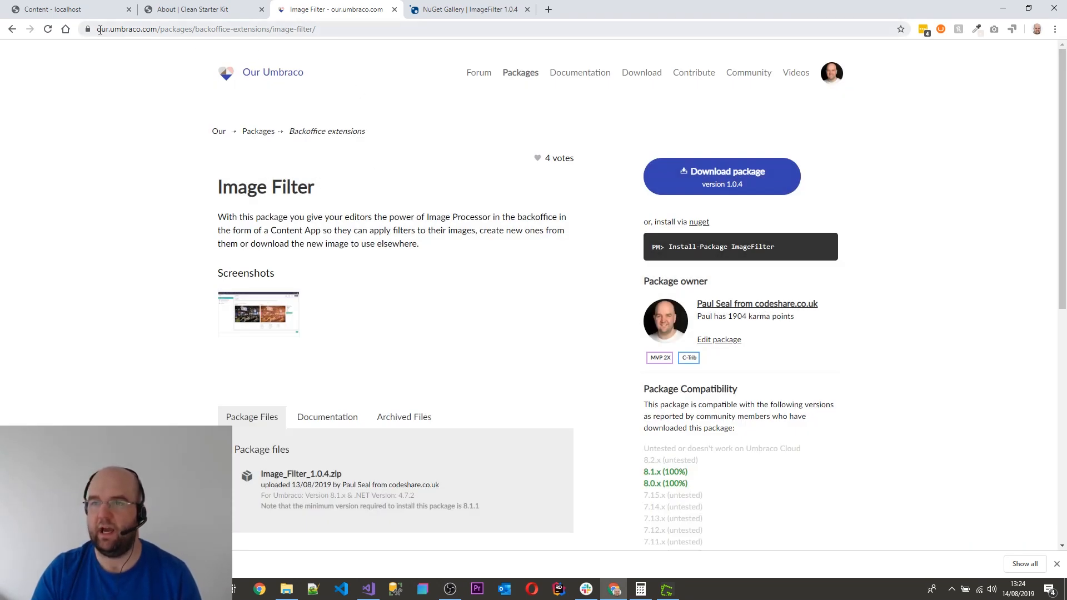
{"action": "left_click", "coordinate": [68, 9]}
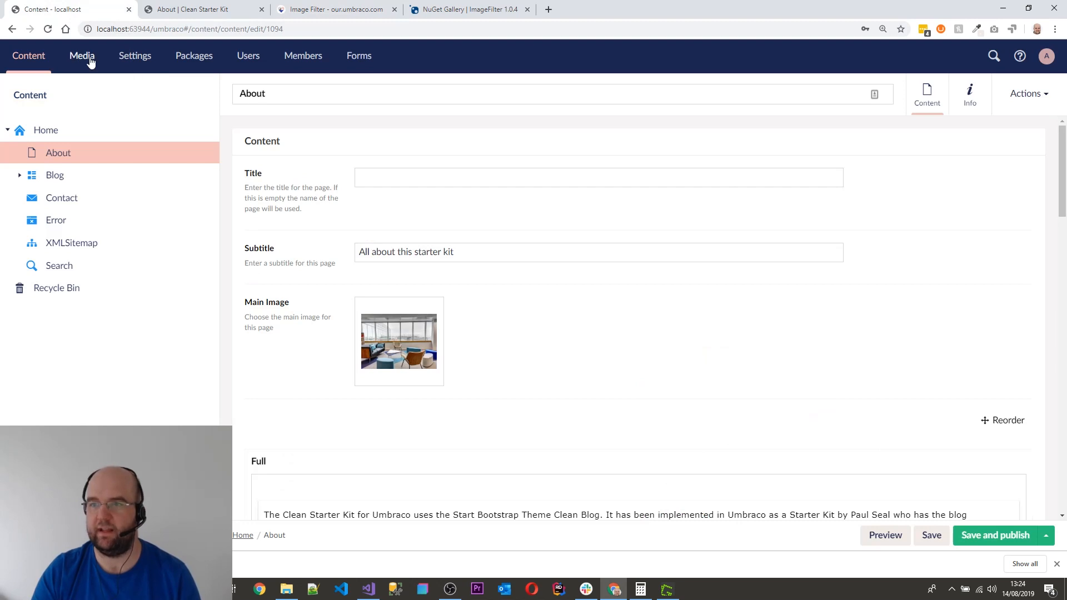
{"action": "left_click", "coordinate": [82, 56]}
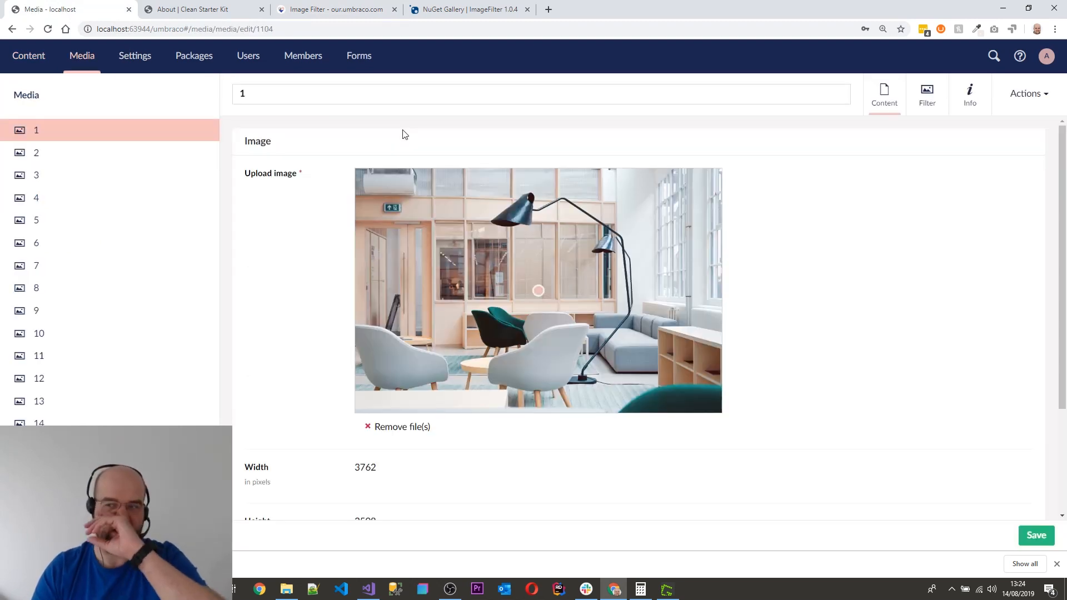
{"action": "mouse_move", "coordinate": [348, 256]}
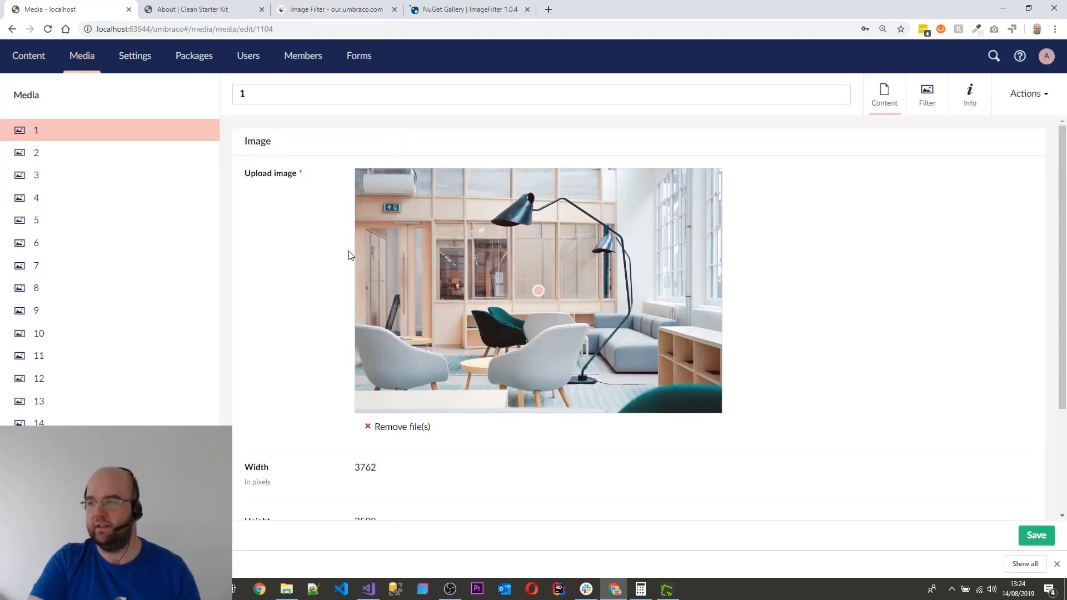
Check the live Clean Starter Kit About page, then return to the Media tab.
{"action": "left_click", "coordinate": [197, 9]}
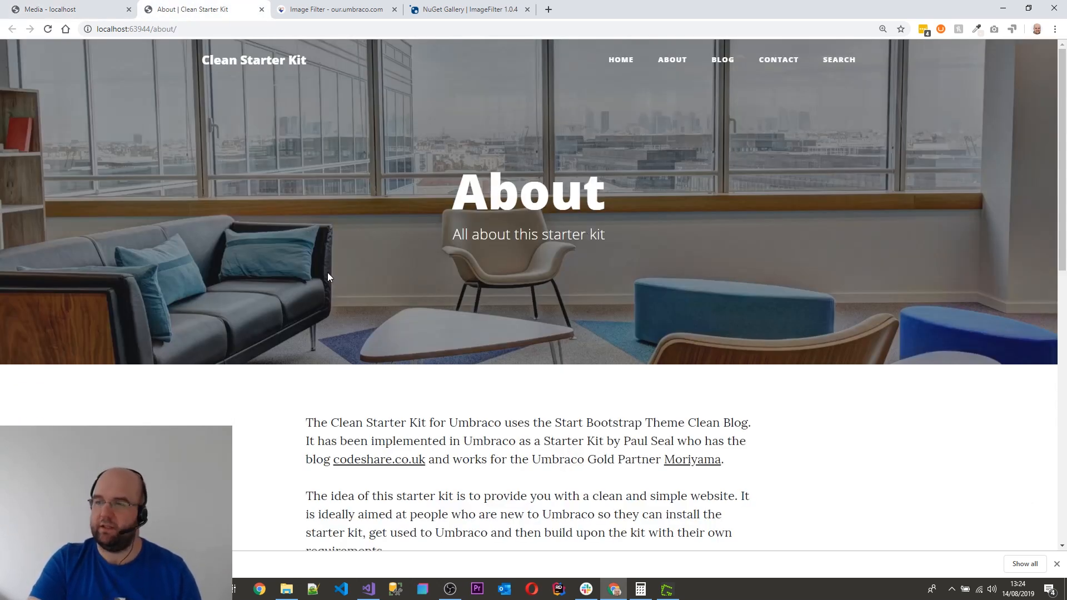
{"action": "mouse_move", "coordinate": [360, 245]}
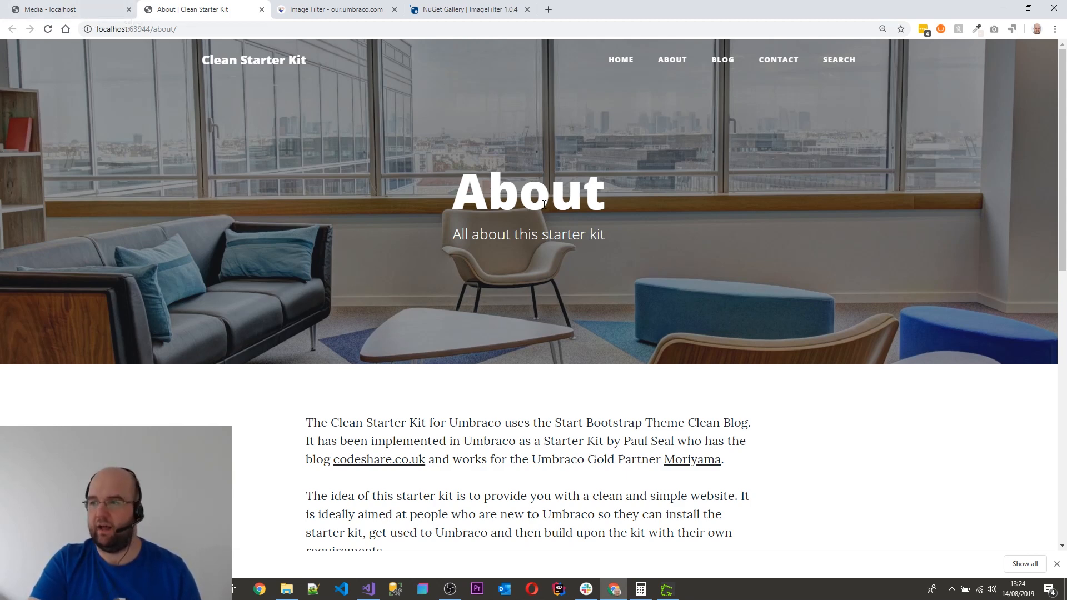
{"action": "left_click", "coordinate": [67, 9]}
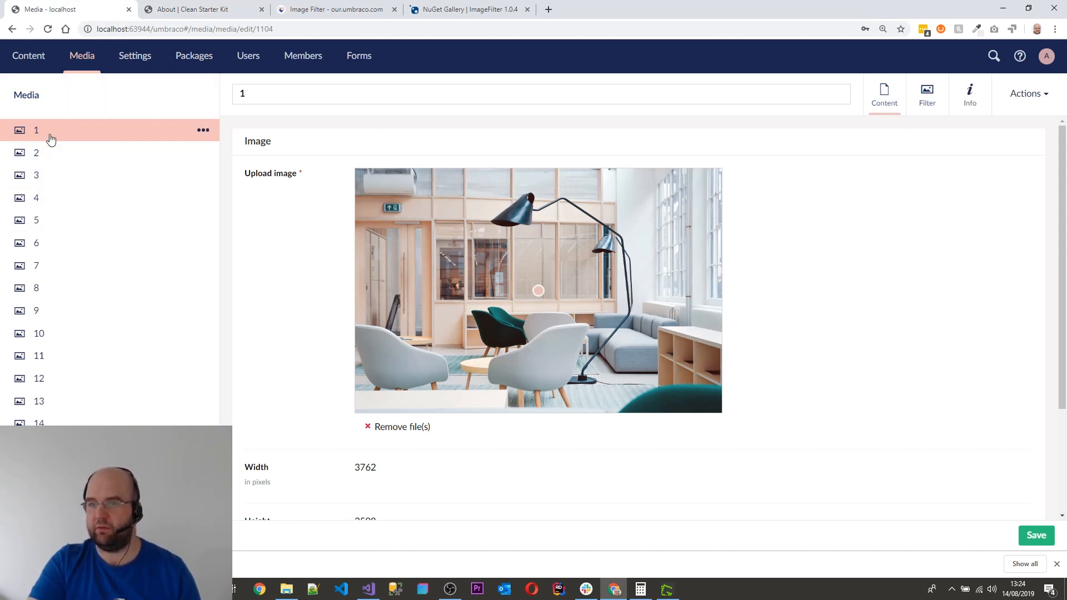
In item 1's Filter app, set brightness to 39%, then lower it to -42%.
{"action": "left_click", "coordinate": [927, 94]}
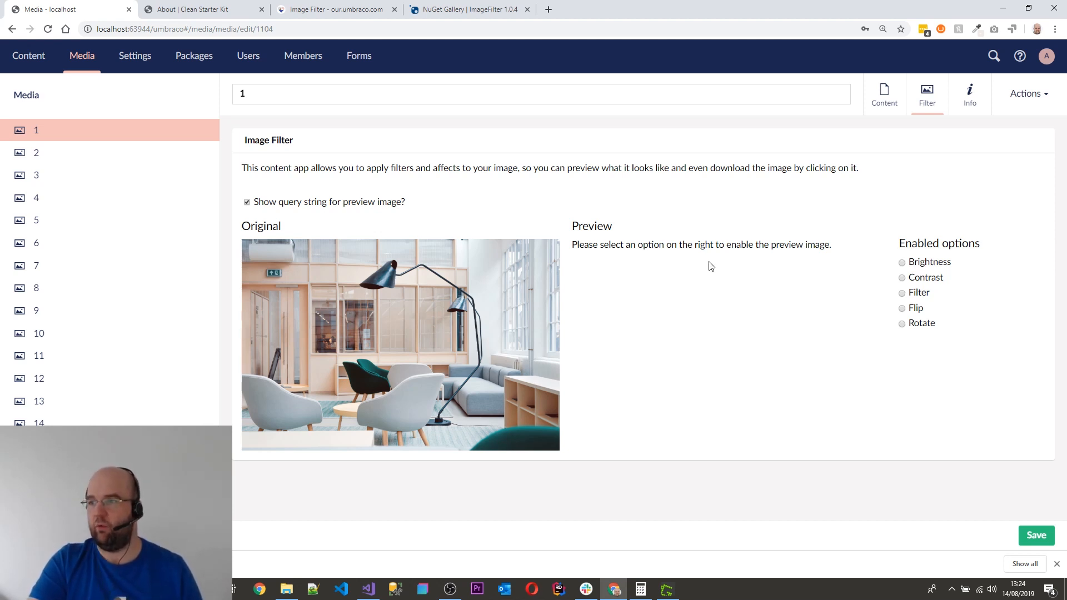
{"action": "left_click", "coordinate": [901, 262]}
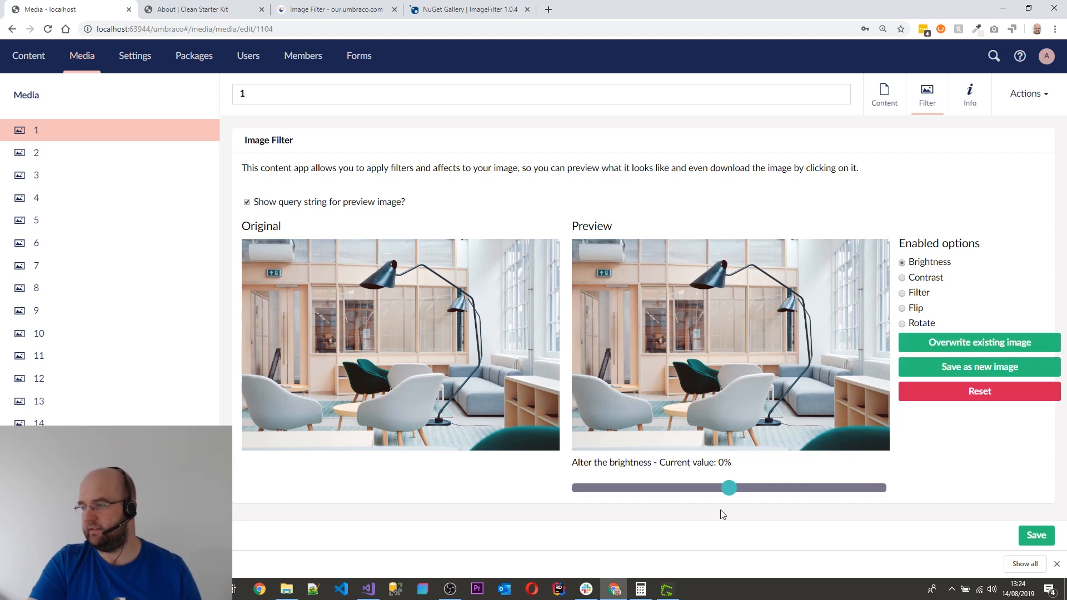
{"action": "left_click_drag", "start_coordinate": [728, 488], "coordinate": [787, 487]}
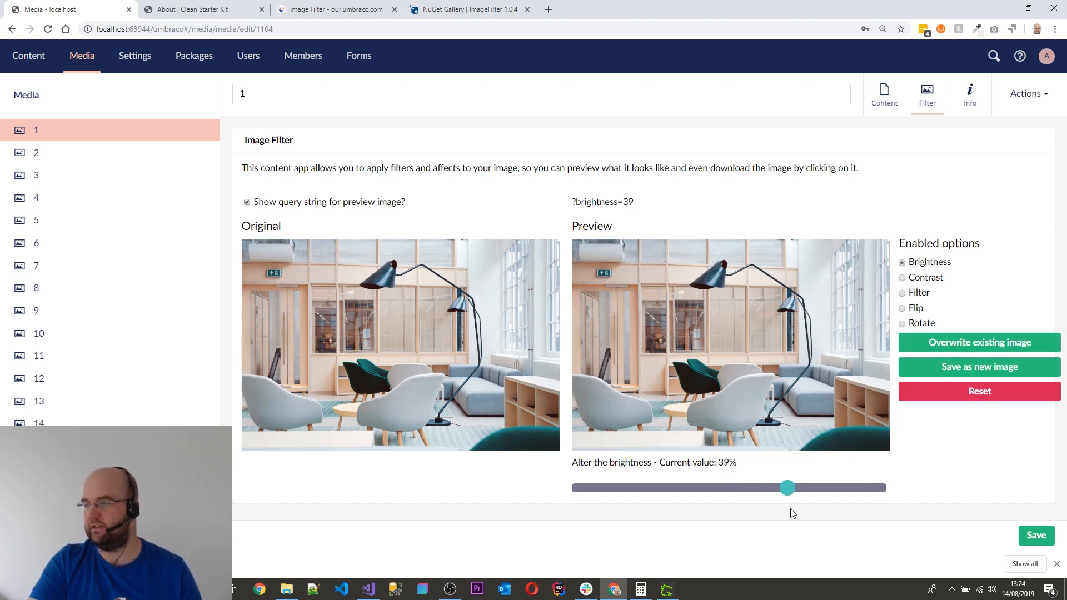
{"action": "mouse_move", "coordinate": [759, 367]}
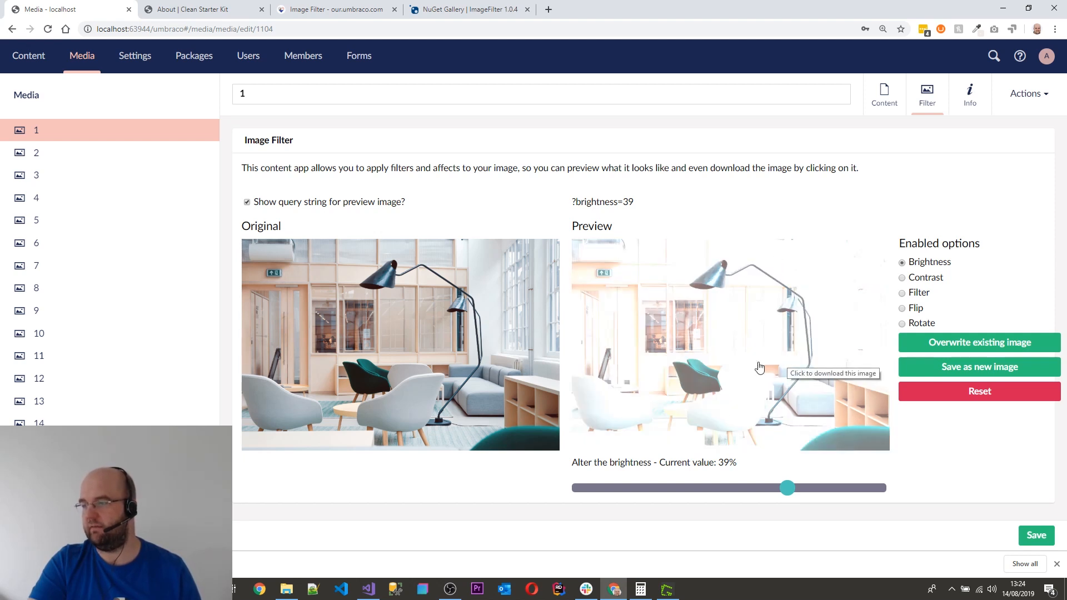
{"action": "left_click_drag", "start_coordinate": [787, 488], "coordinate": [666, 487]}
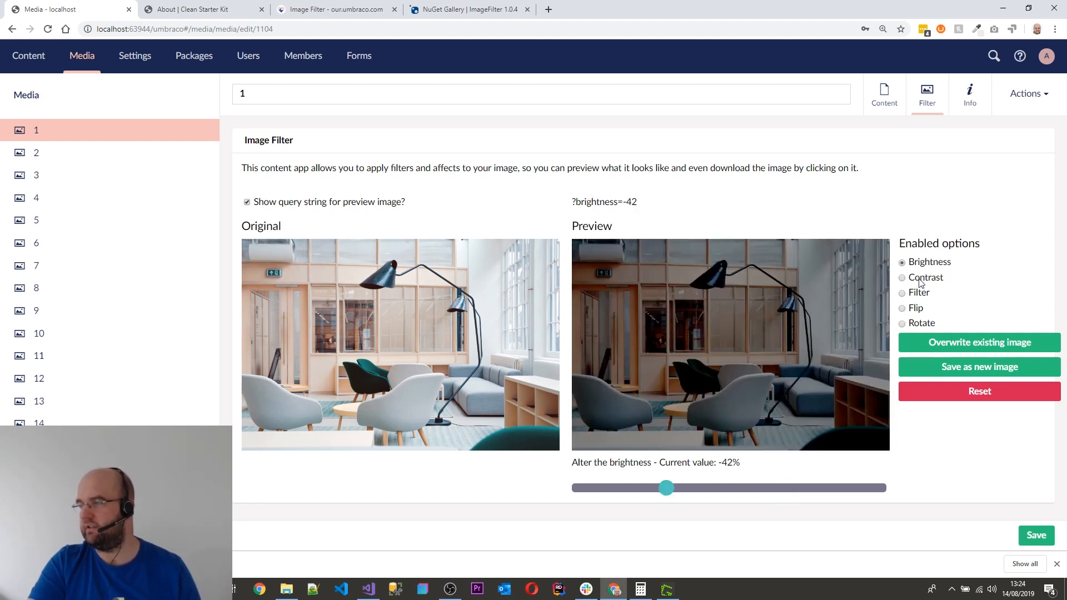
Adjust the preview contrast to -34%, then raise it to 40%.
{"action": "left_click", "coordinate": [901, 278]}
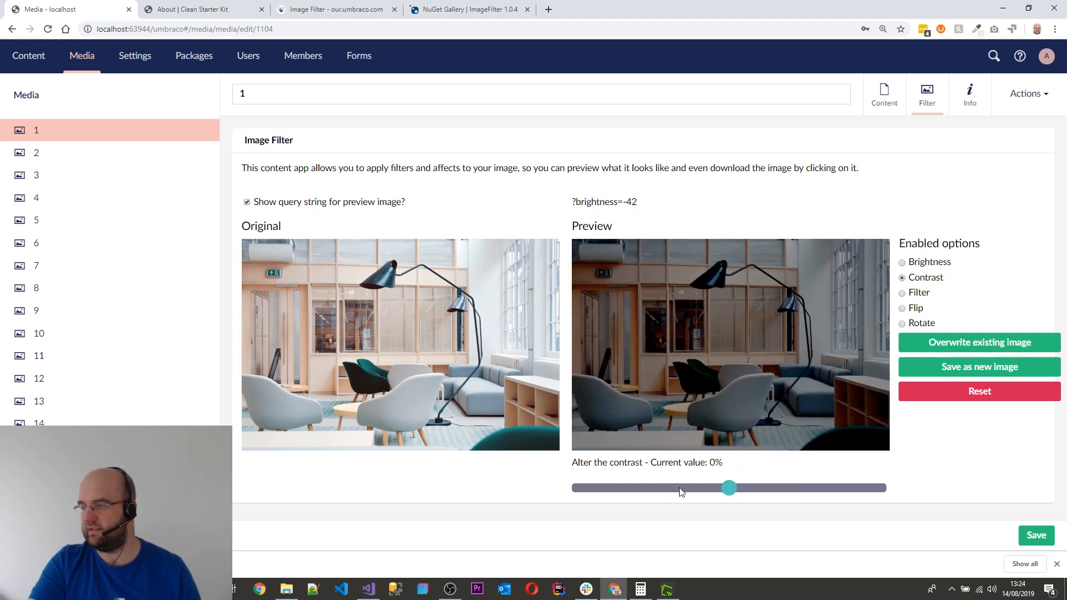
{"action": "left_click_drag", "start_coordinate": [728, 487], "coordinate": [677, 487]}
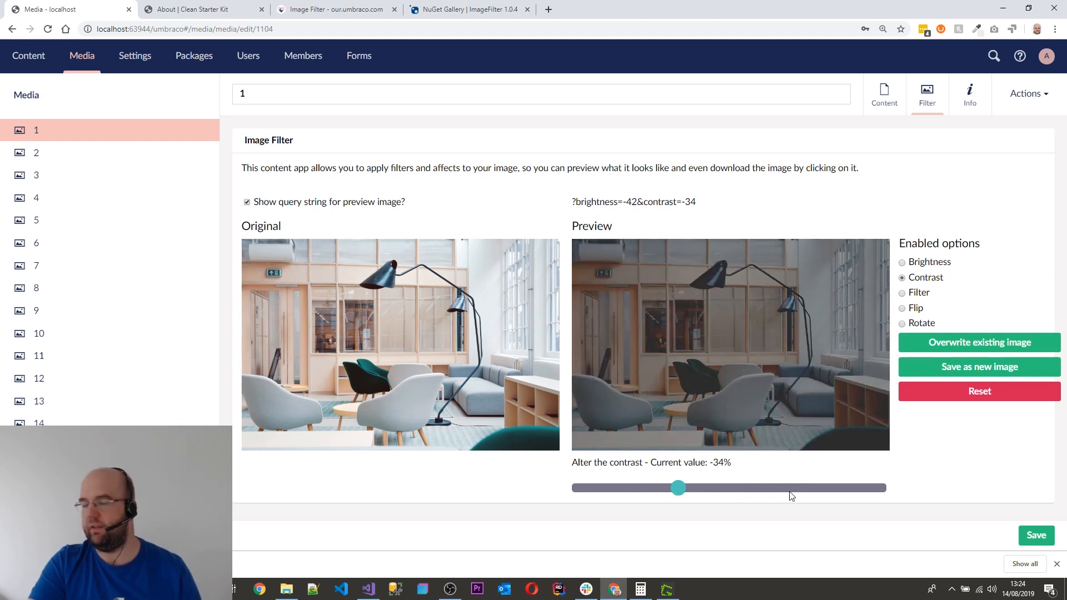
{"action": "left_click_drag", "start_coordinate": [678, 487], "coordinate": [789, 488]}
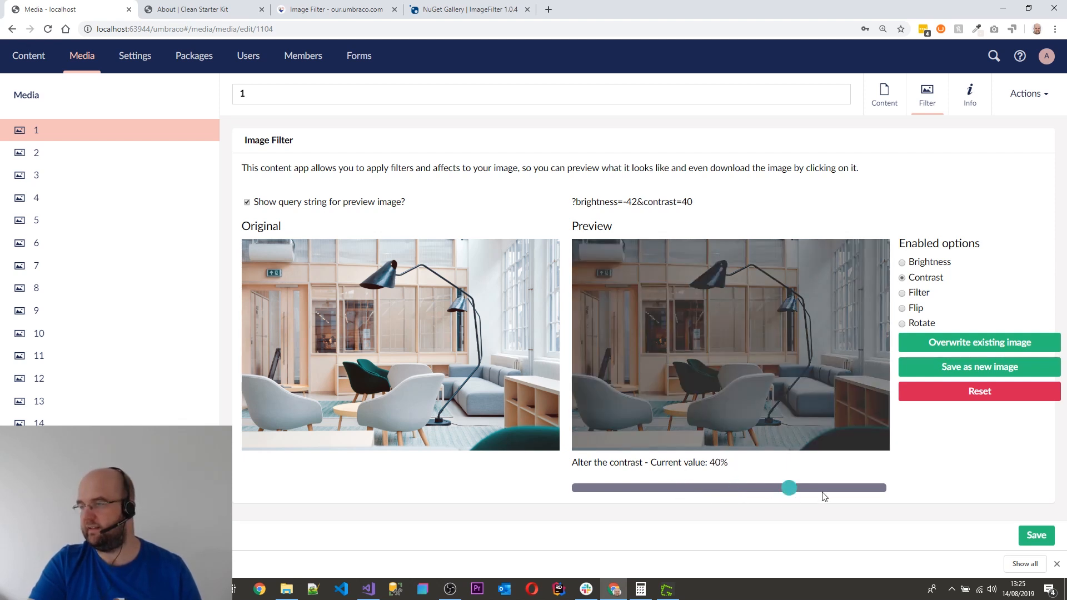
Try the gotham colour filter, then apply greyscale instead.
{"action": "left_click", "coordinate": [902, 291]}
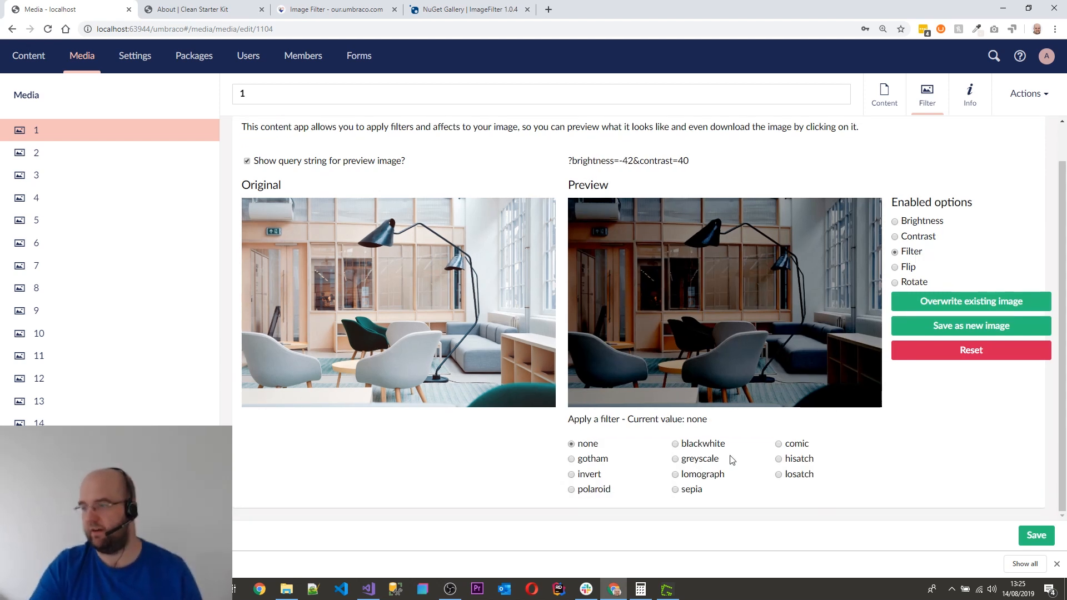
{"action": "left_click", "coordinate": [571, 458]}
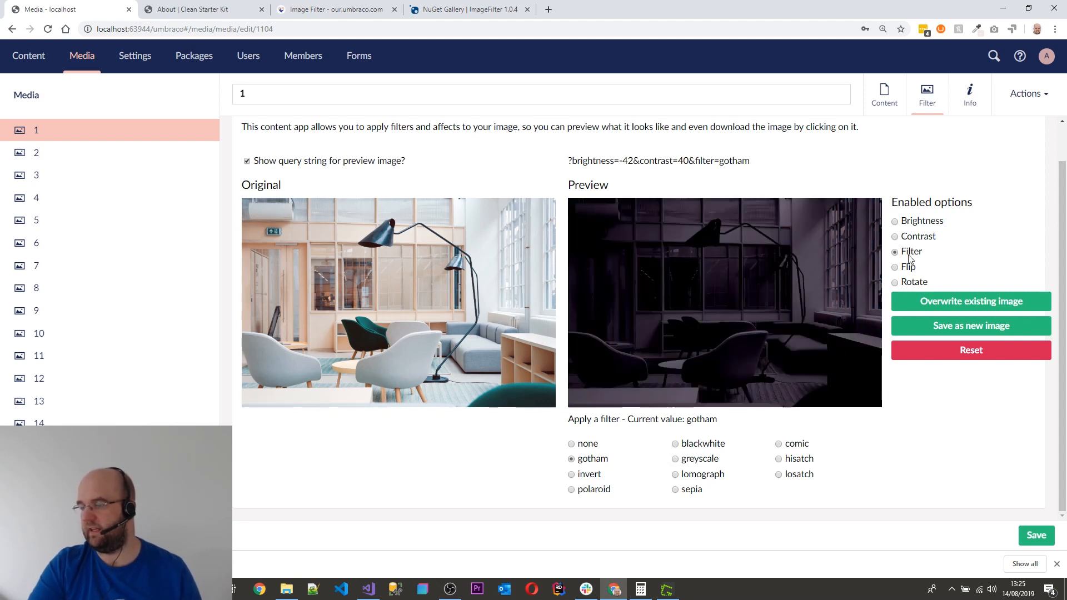
{"action": "left_click", "coordinate": [673, 458]}
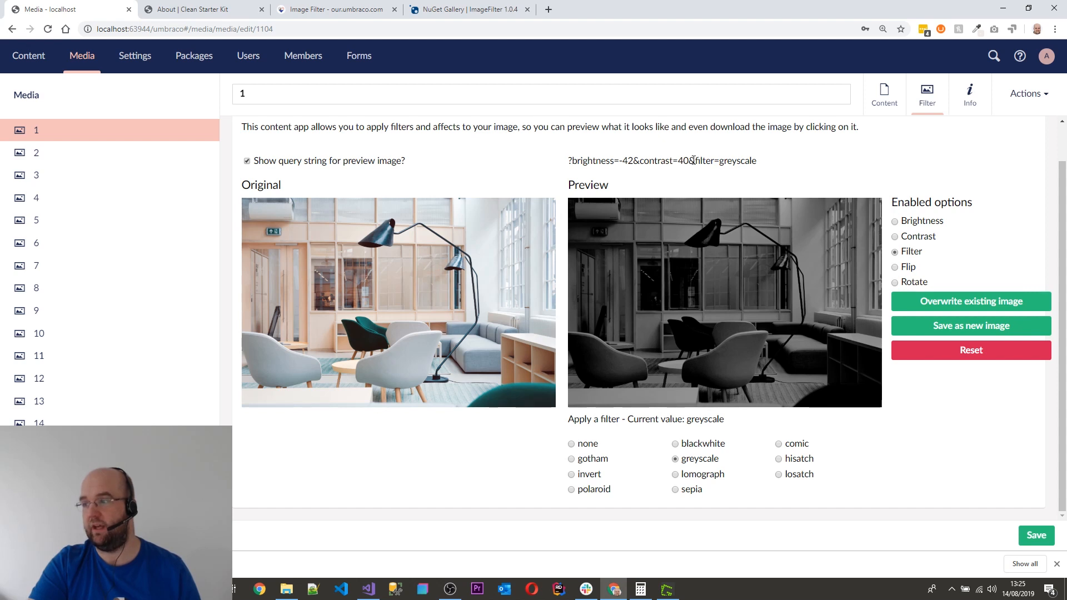
{"action": "mouse_move", "coordinate": [924, 282]}
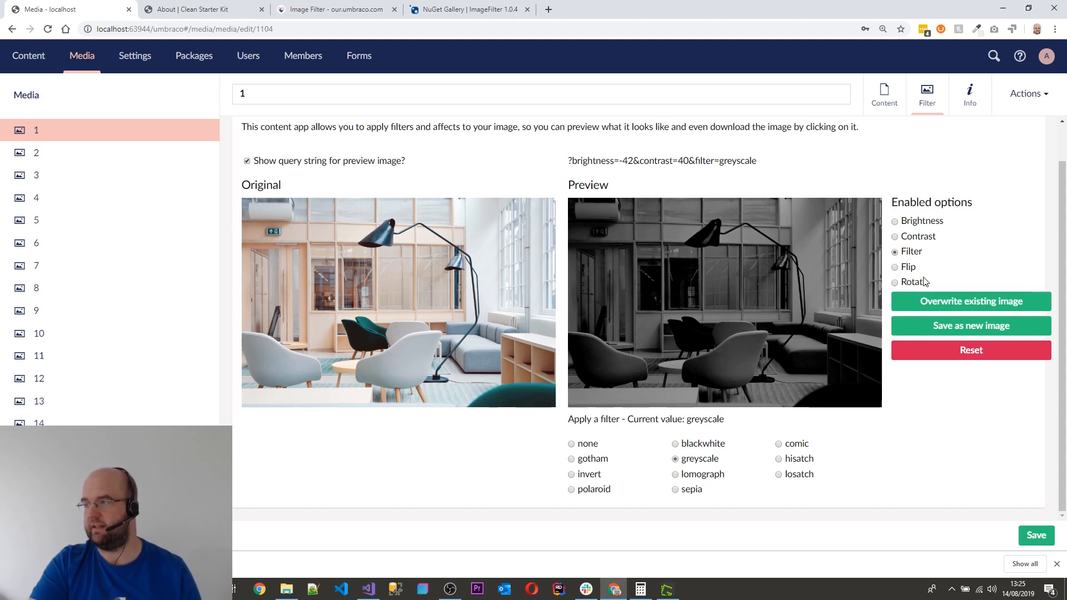
Try a horizontal flip and 90° rotation, then reset all preview adjustments.
{"action": "left_click", "coordinate": [895, 266]}
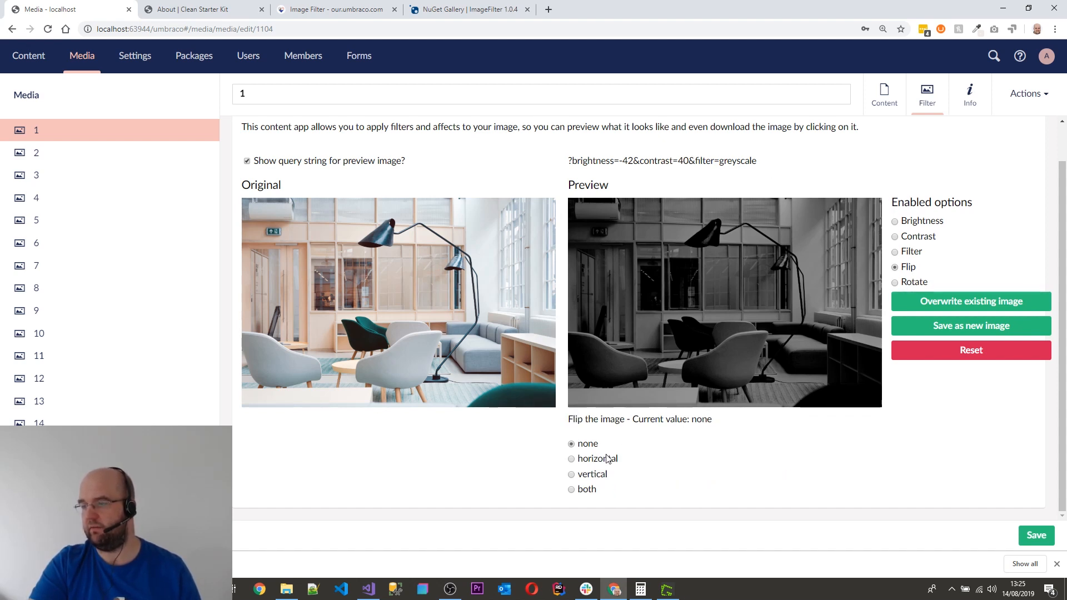
{"action": "left_click", "coordinate": [571, 458]}
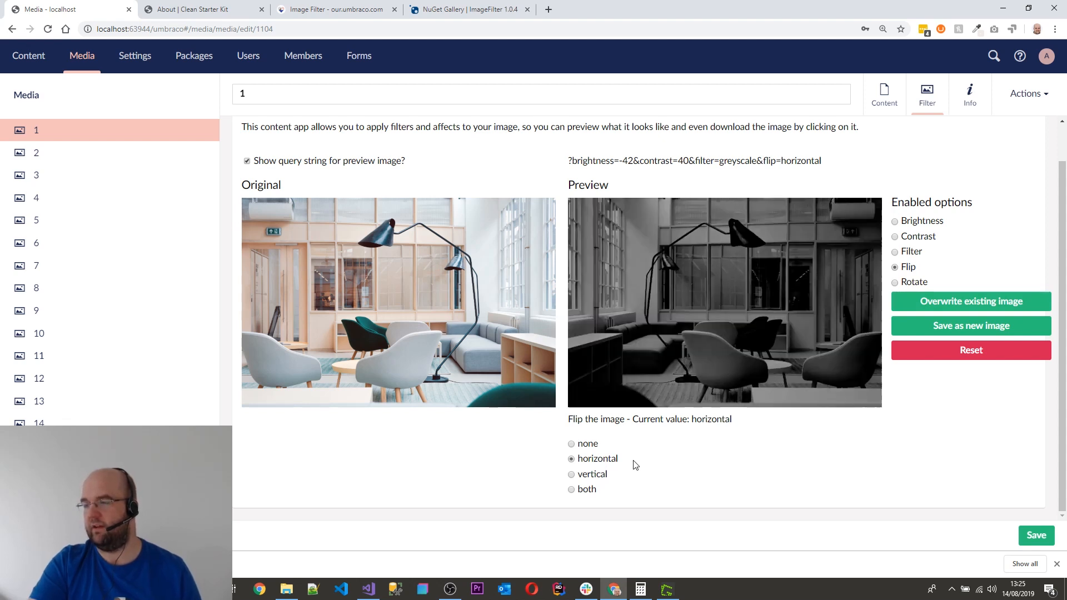
{"action": "mouse_move", "coordinate": [697, 448]}
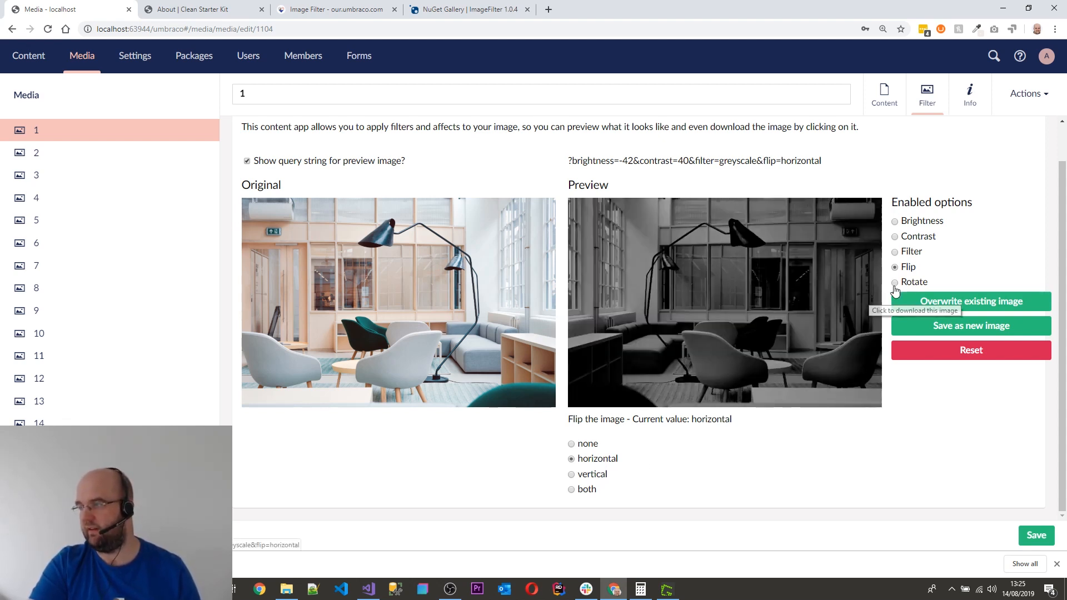
{"action": "left_click", "coordinate": [894, 281]}
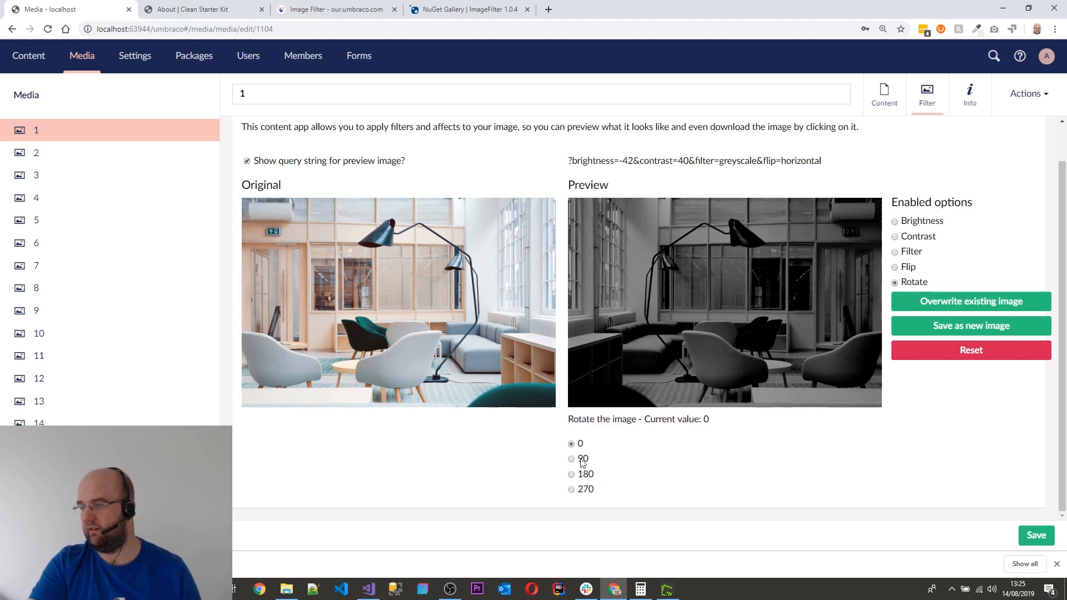
{"action": "left_click", "coordinate": [572, 459]}
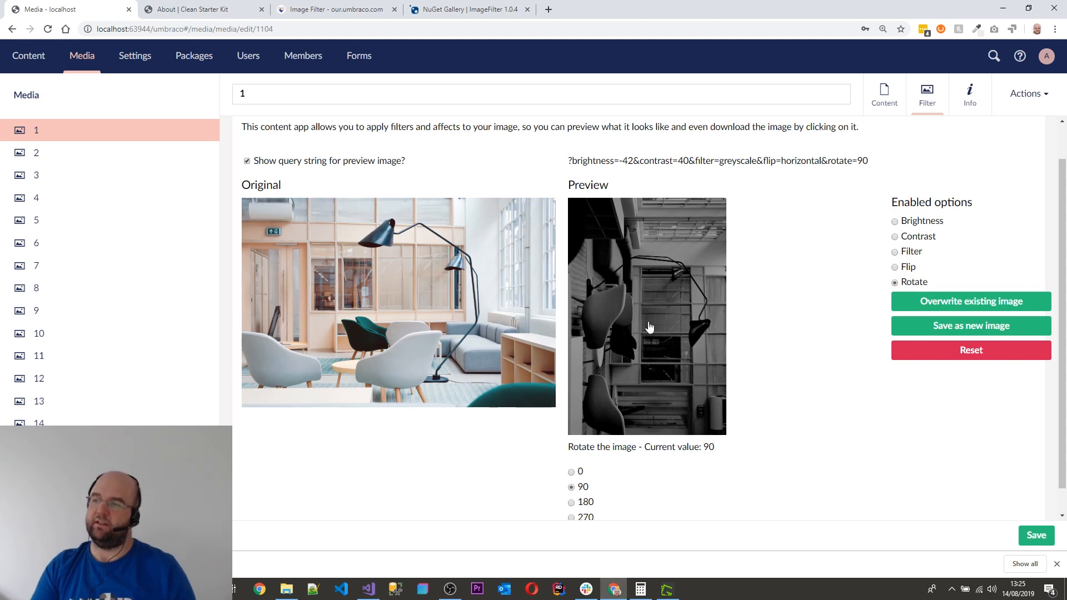
{"action": "mouse_move", "coordinate": [672, 313]}
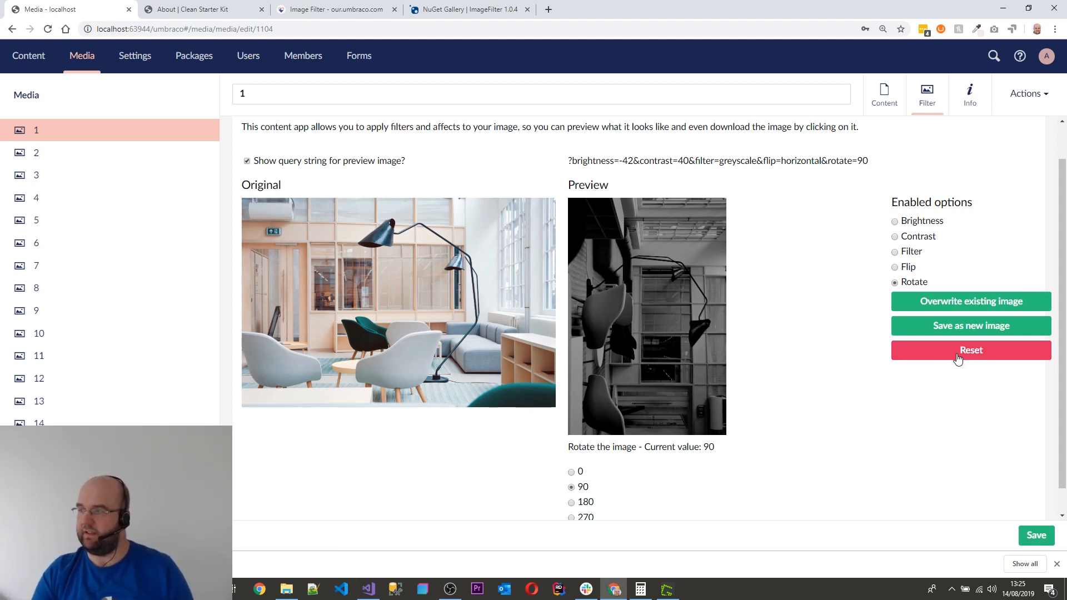
{"action": "left_click", "coordinate": [970, 349]}
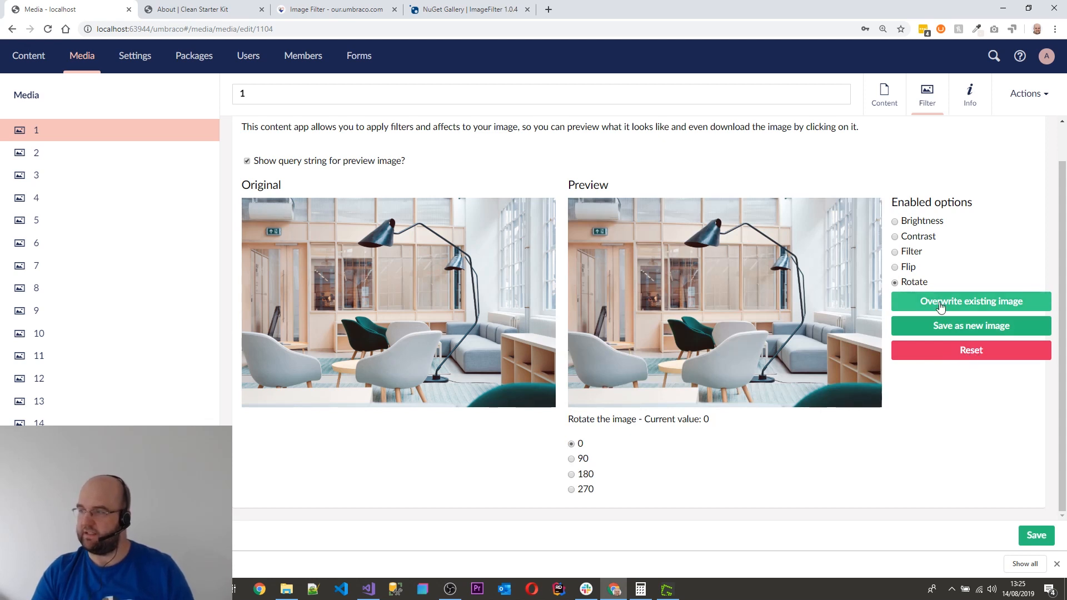
Rotate the unedited chair preview by 90 degrees.
{"action": "left_click", "coordinate": [571, 457]}
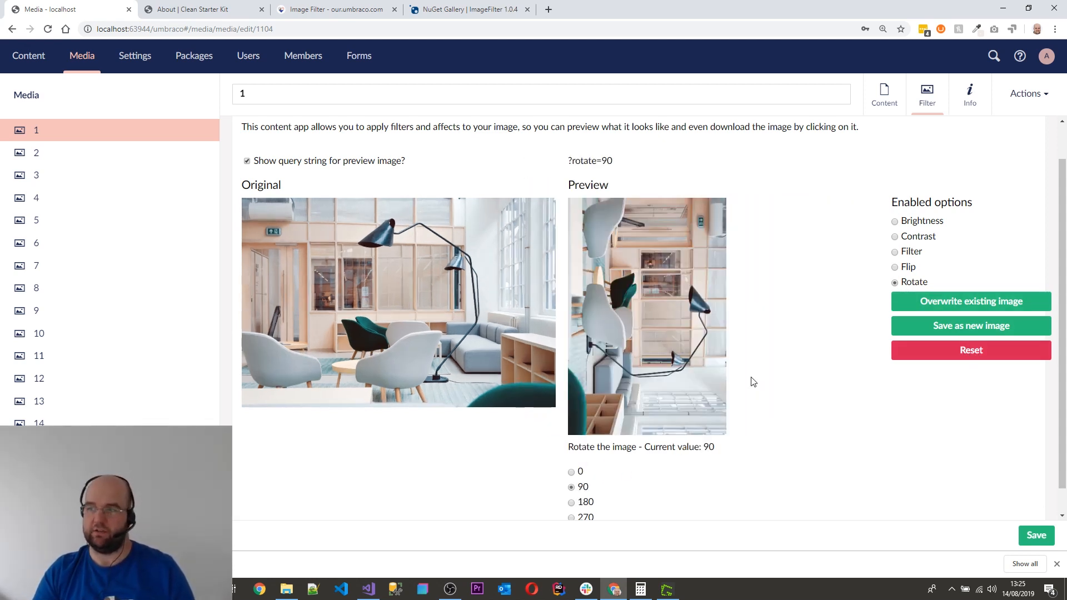
{"action": "mouse_move", "coordinate": [728, 428]}
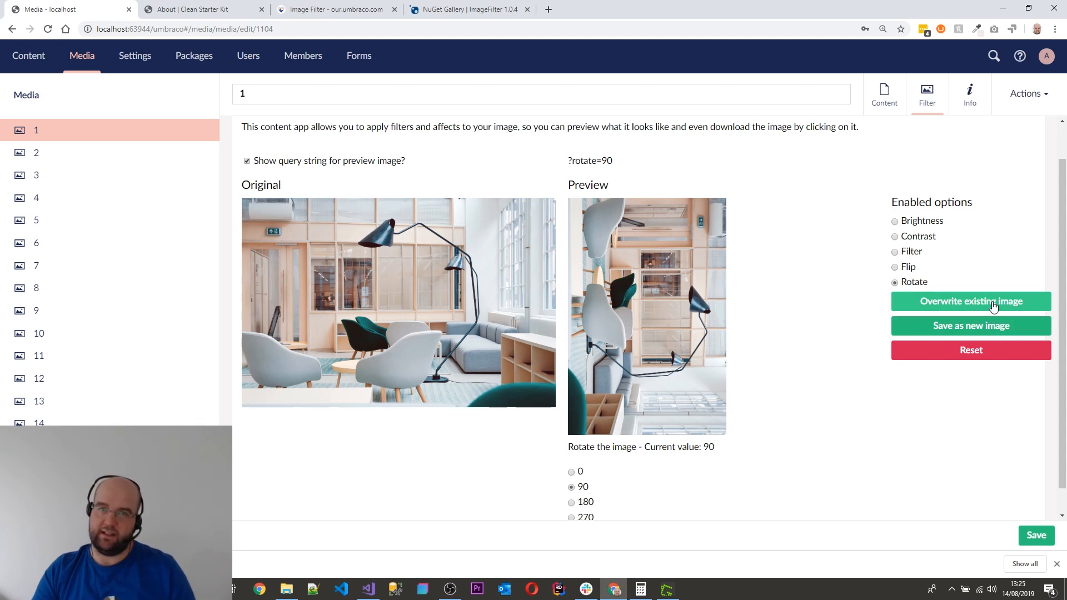
{"action": "mouse_move", "coordinate": [981, 343]}
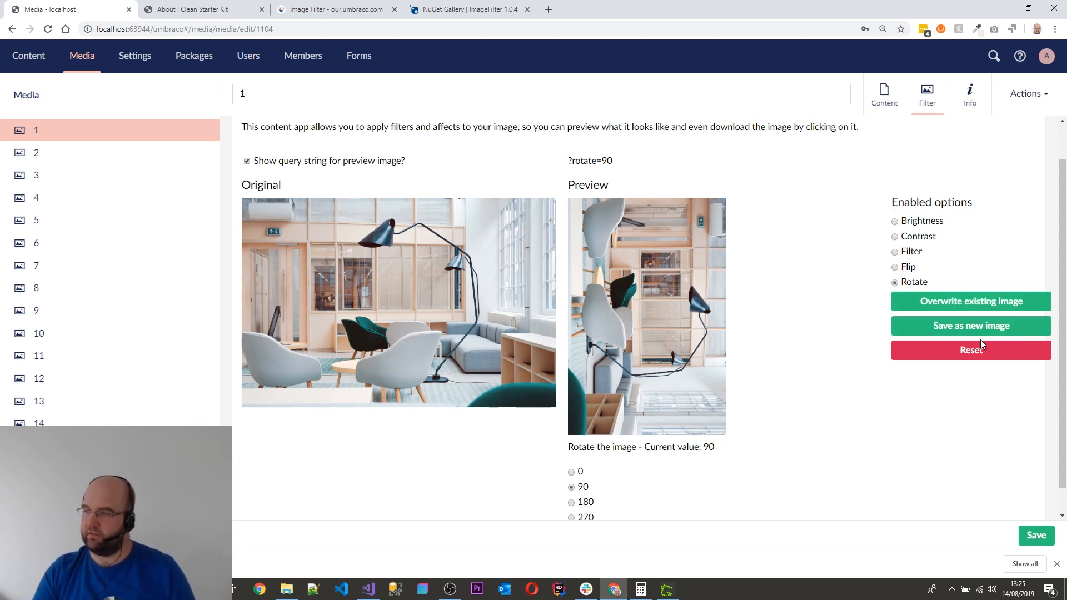
{"action": "mouse_move", "coordinate": [970, 325]}
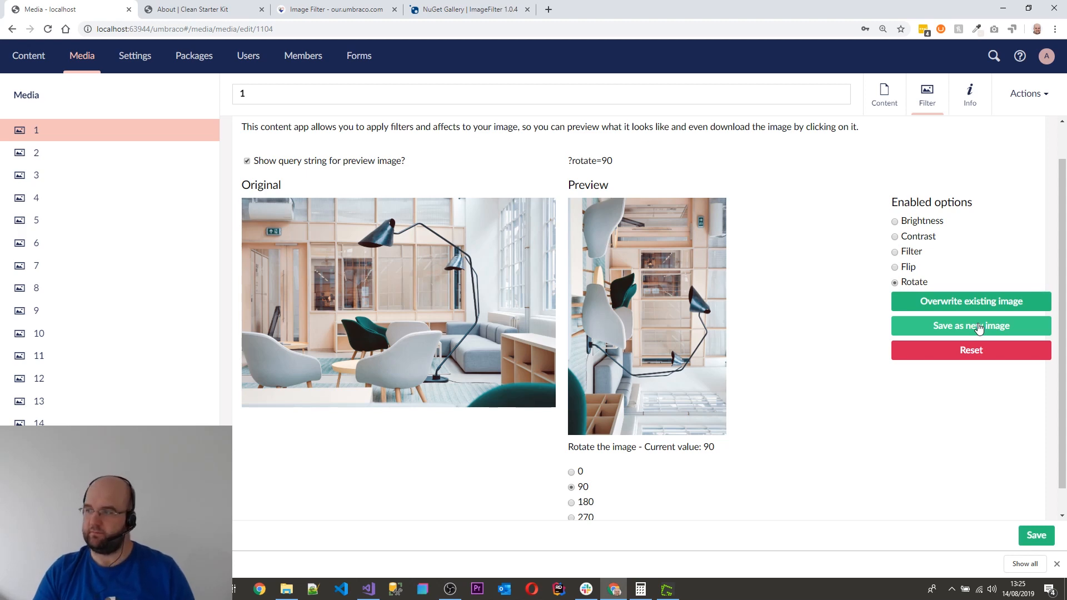
Save the rotated preview as new media item '1 rotate 90' and return to item 1.
{"action": "left_click", "coordinate": [970, 325]}
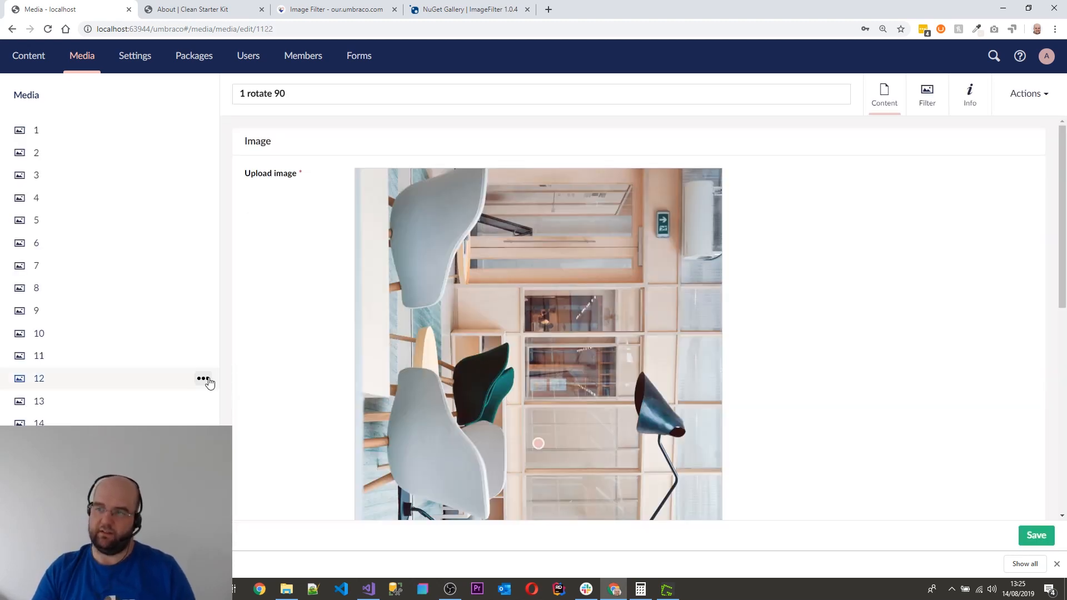
{"action": "scroll", "scroll_direction": "down", "scroll_amount": 3}
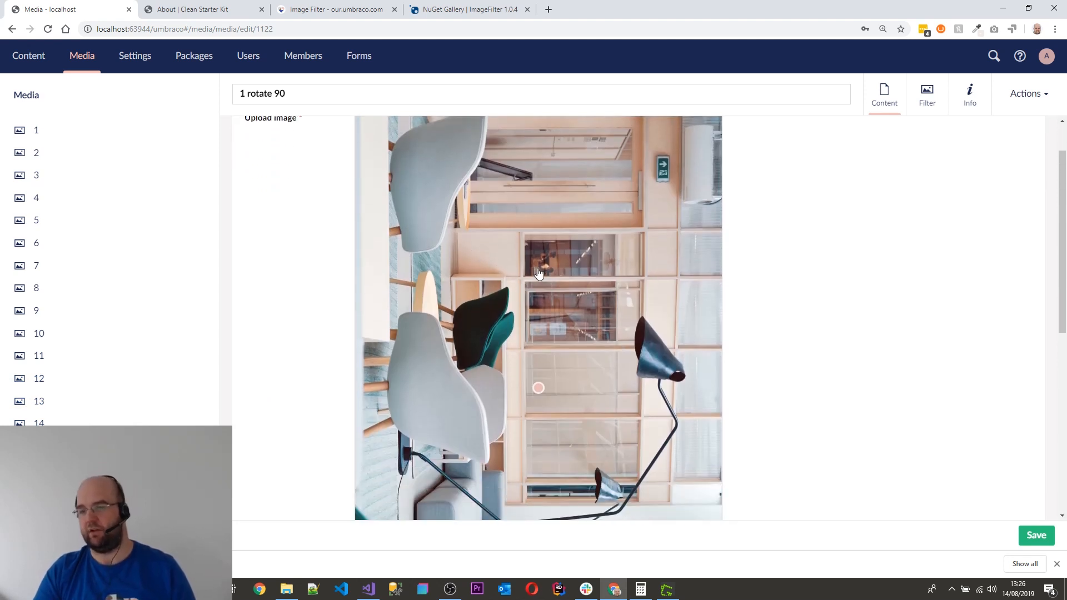
{"action": "left_click", "coordinate": [36, 130]}
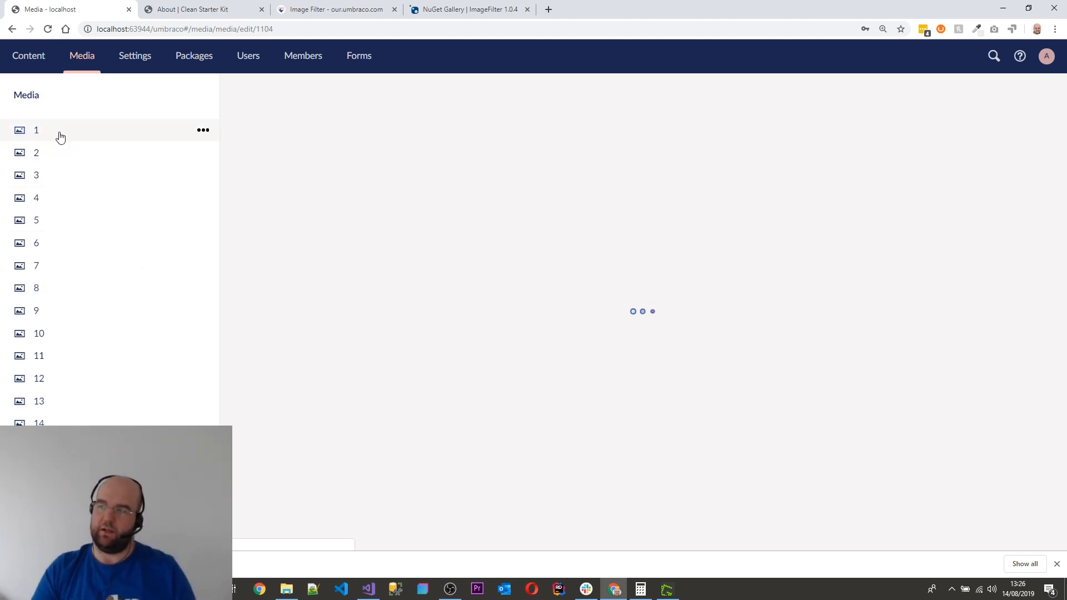
Reopen item 1's Filter app and set contrast to 36%, then down to -41%.
{"action": "left_click", "coordinate": [37, 130]}
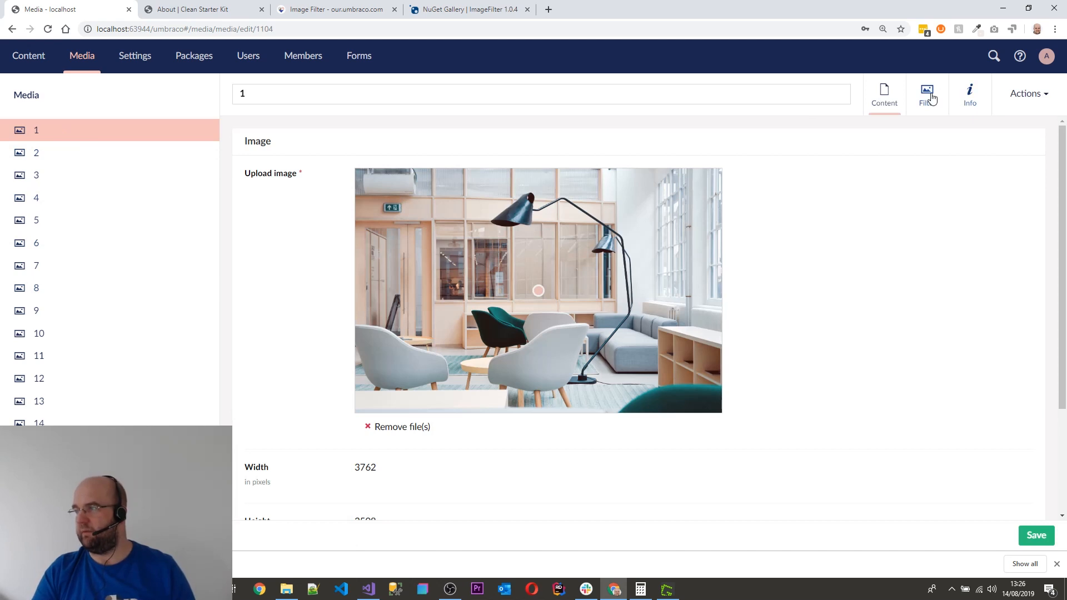
{"action": "left_click", "coordinate": [926, 94]}
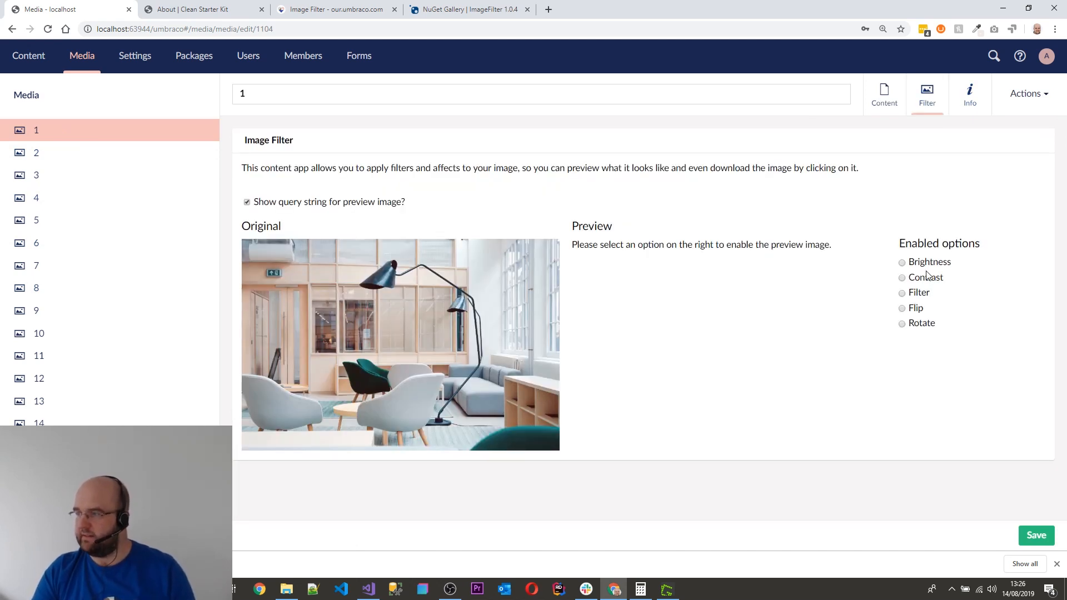
{"action": "left_click", "coordinate": [901, 293]}
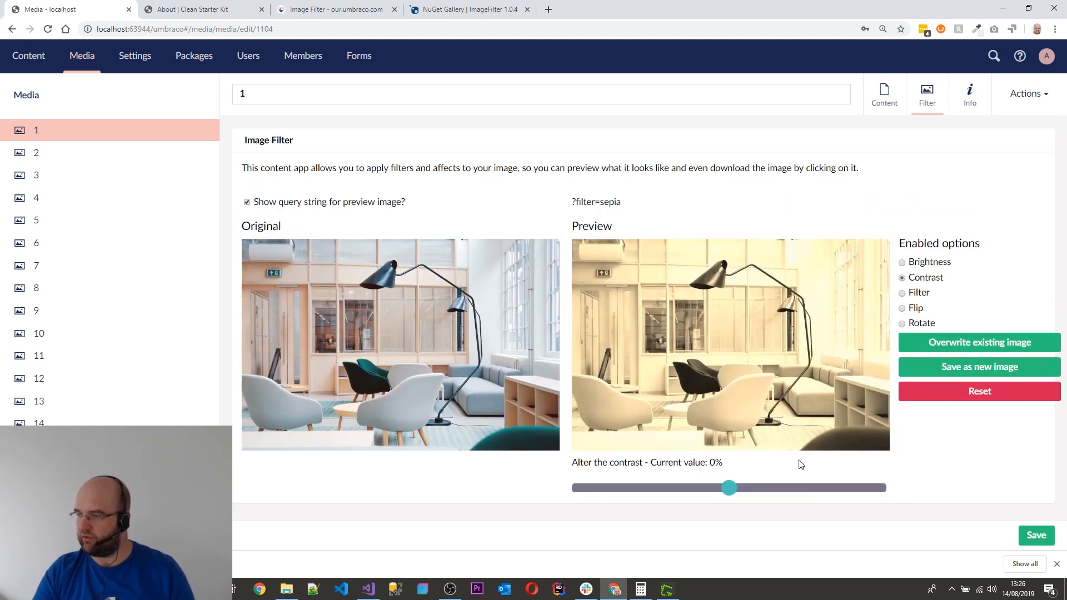
{"action": "left_click_drag", "start_coordinate": [729, 488], "coordinate": [782, 487]}
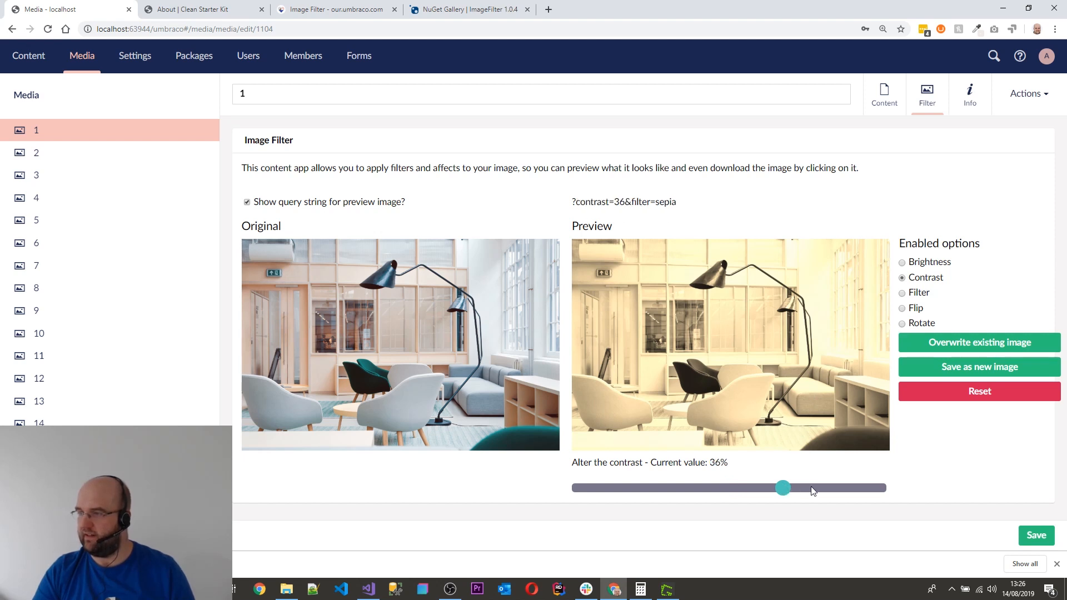
{"action": "left_click_drag", "start_coordinate": [782, 488], "coordinate": [667, 488]}
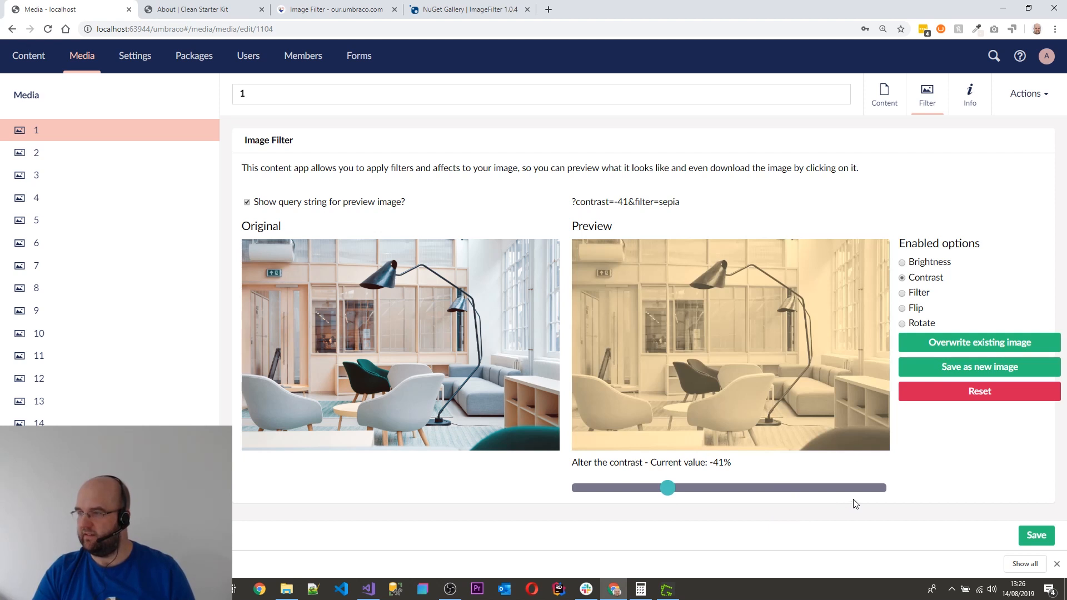
{"action": "mouse_move", "coordinate": [956, 317]}
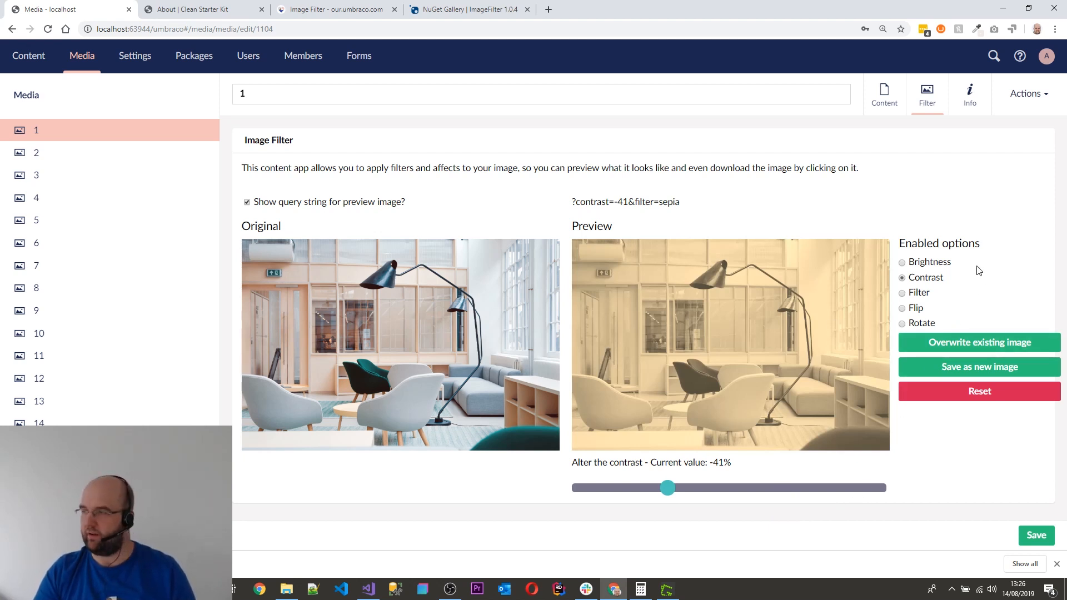
{"action": "mouse_move", "coordinate": [978, 367]}
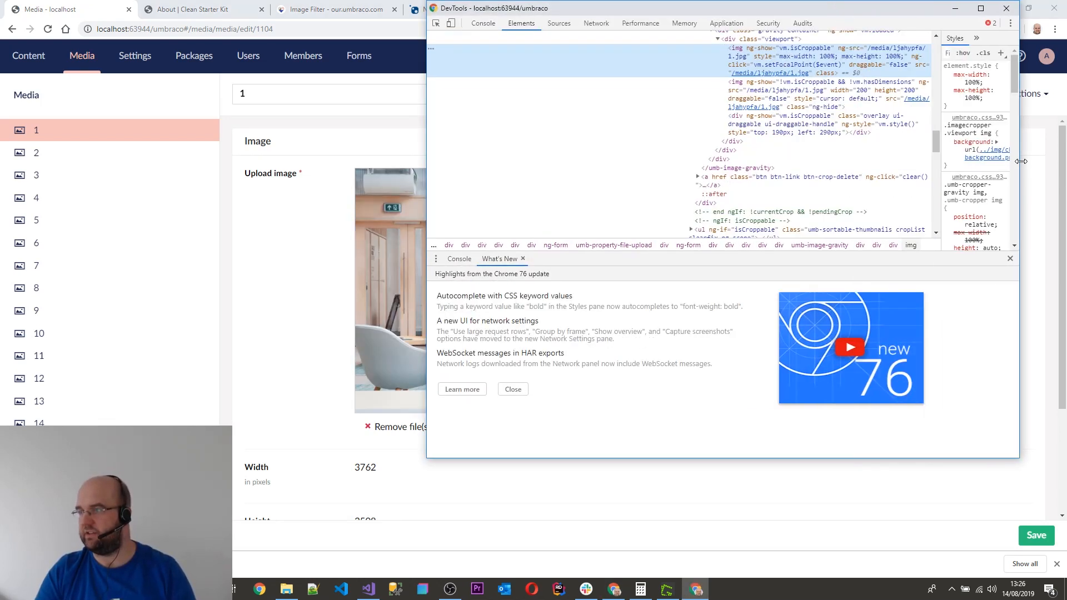
{"action": "mouse_move", "coordinate": [782, 73]}
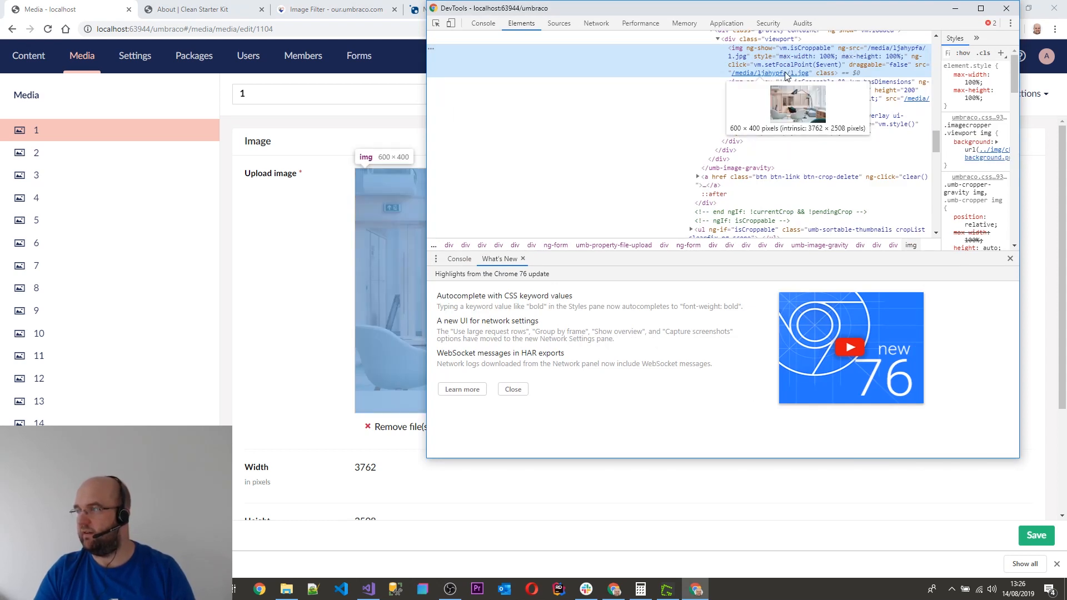
Open item 1's 3762×2508 source image file in a new browser tab.
{"action": "right_click", "coordinate": [782, 73]}
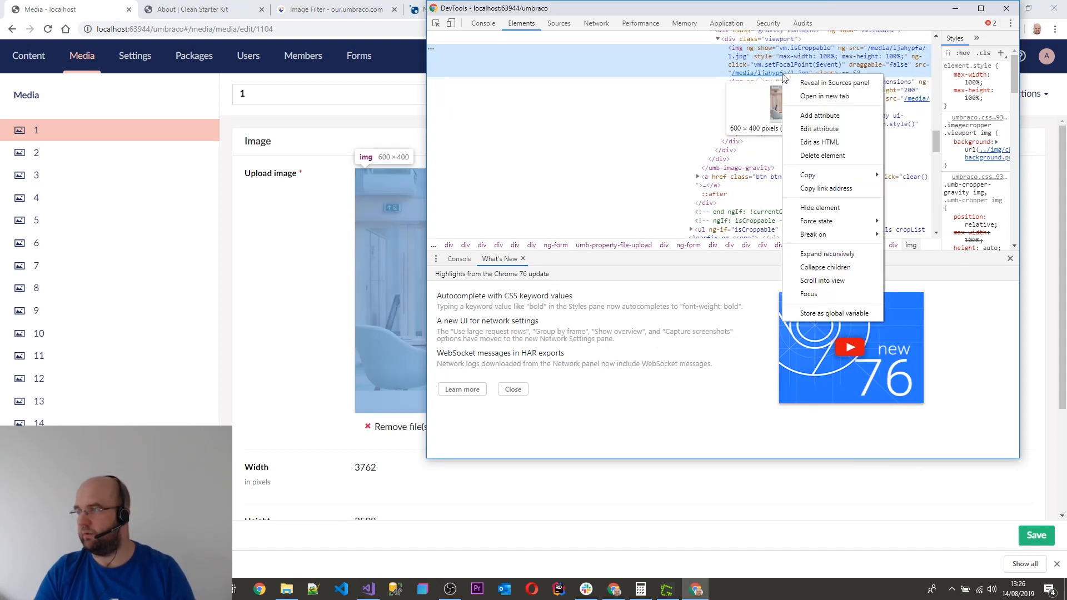
{"action": "left_click", "coordinate": [823, 96]}
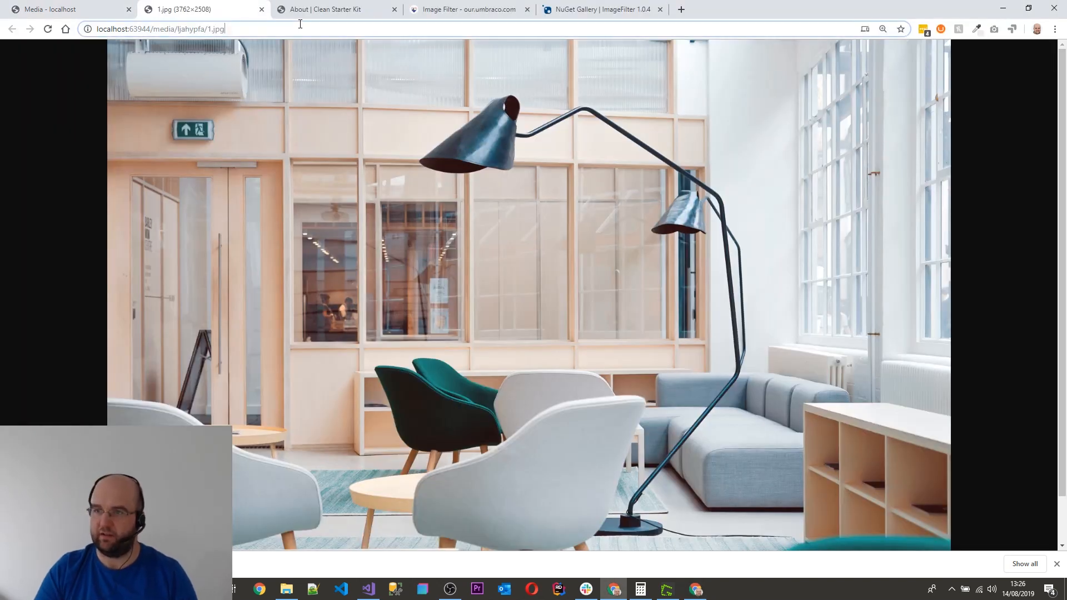
Append the query text '?rd' and 'nd=1' to the full-size image URL.
{"action": "type", "text": "?rd"}
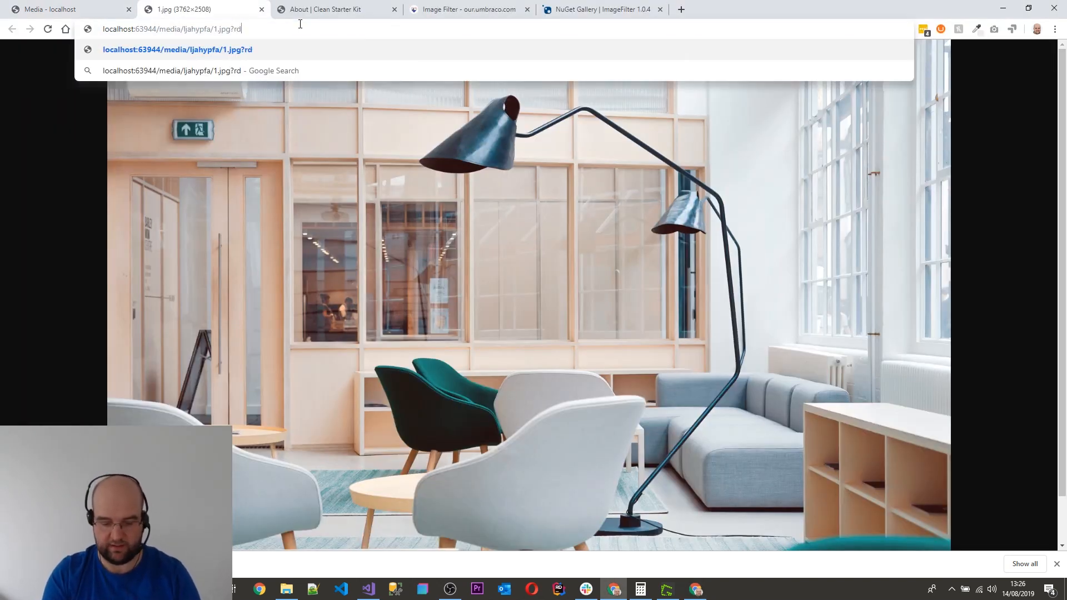
{"action": "type", "text": "nd=1"}
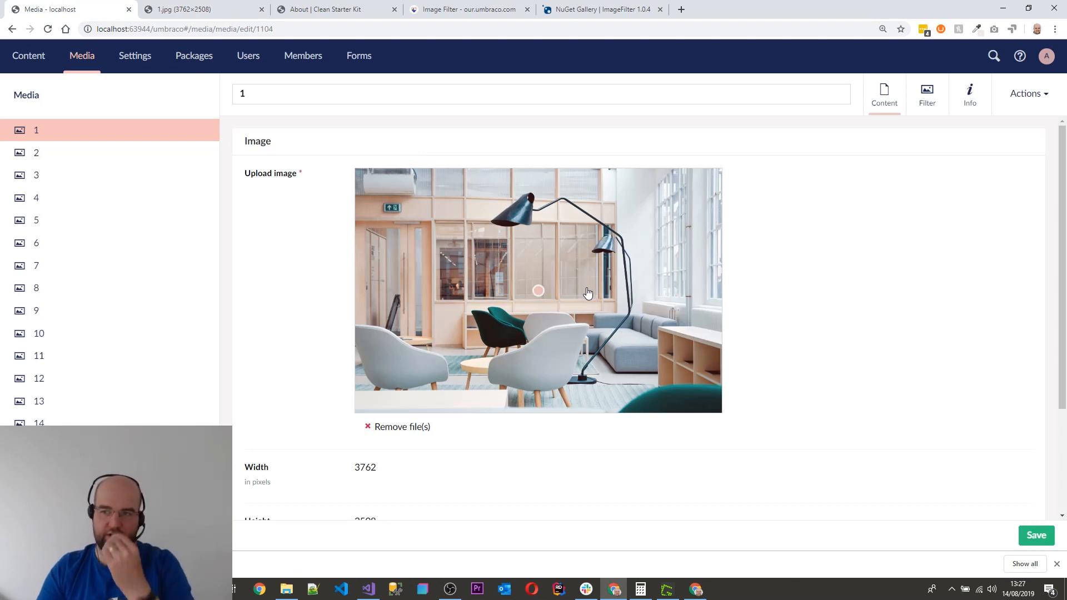
Pick media item 1 as the About page's Main Image and save and publish.
{"action": "left_click", "coordinate": [29, 55]}
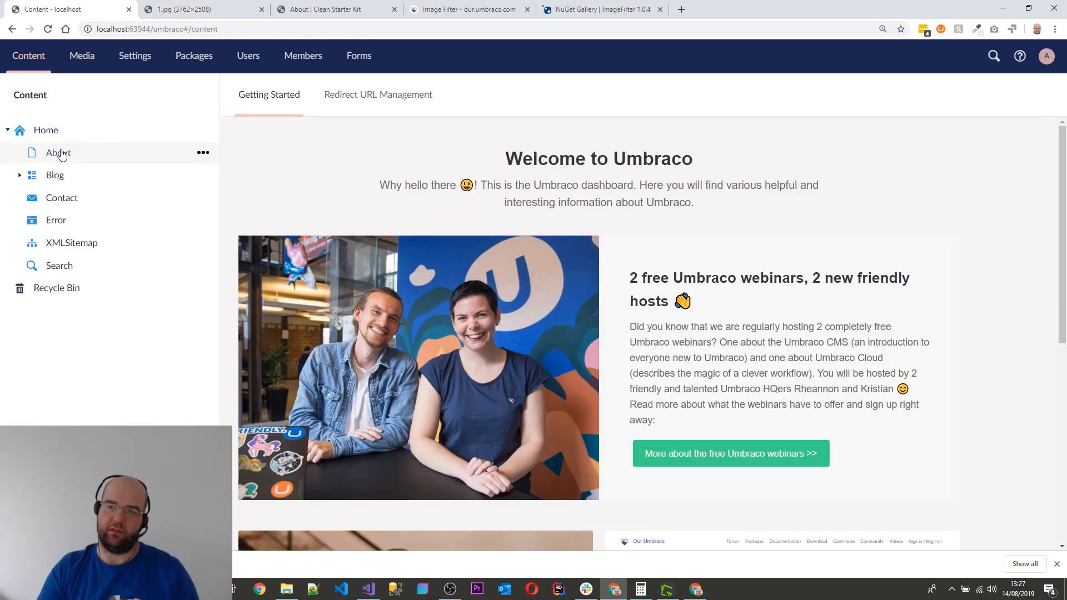
{"action": "left_click", "coordinate": [57, 152]}
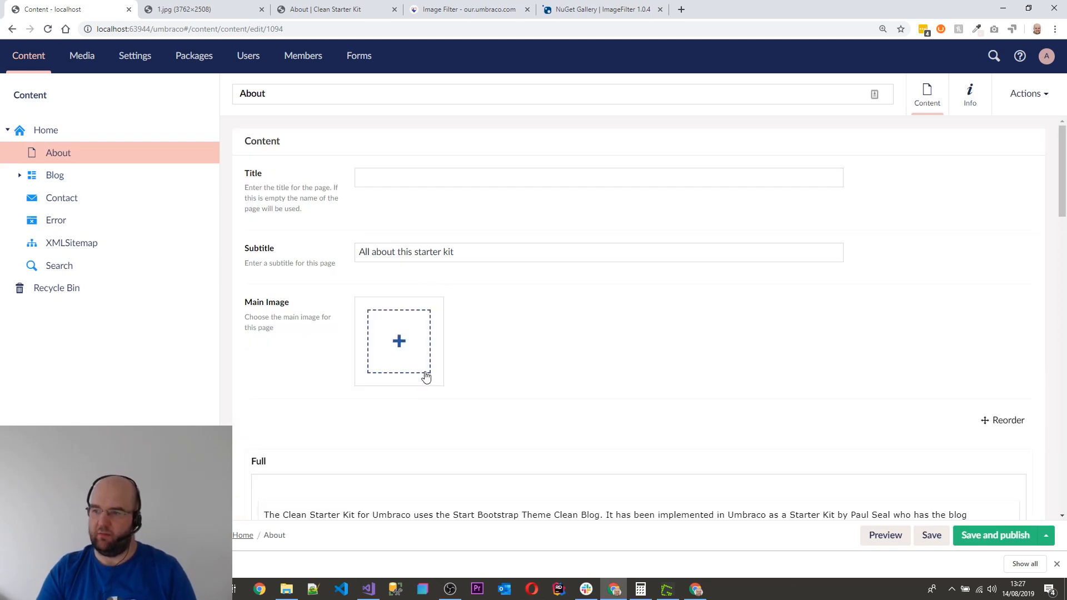
{"action": "left_click", "coordinate": [399, 340]}
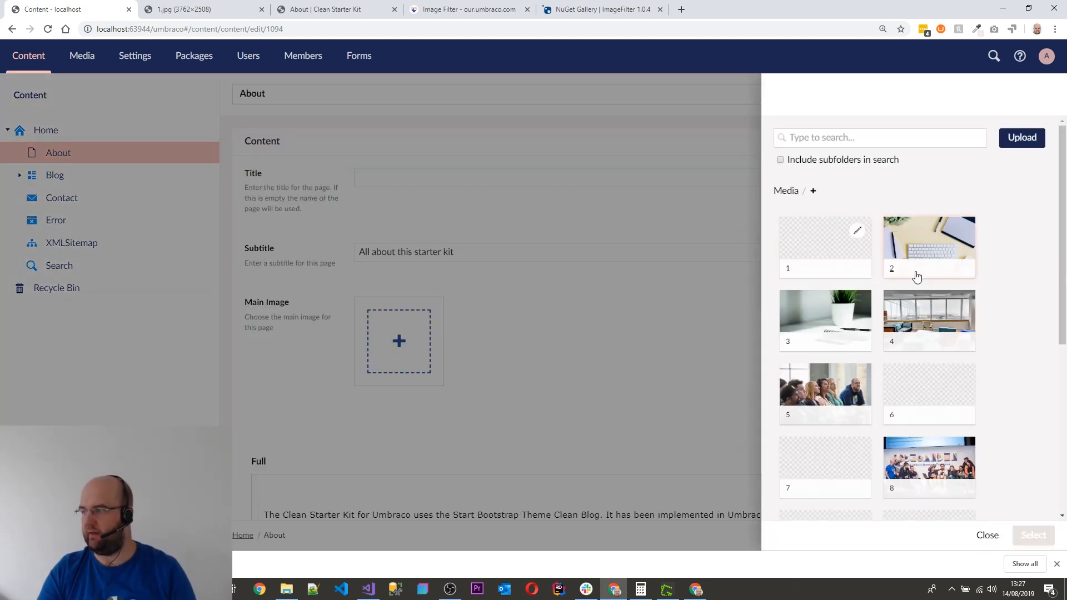
{"action": "left_click", "coordinate": [824, 246]}
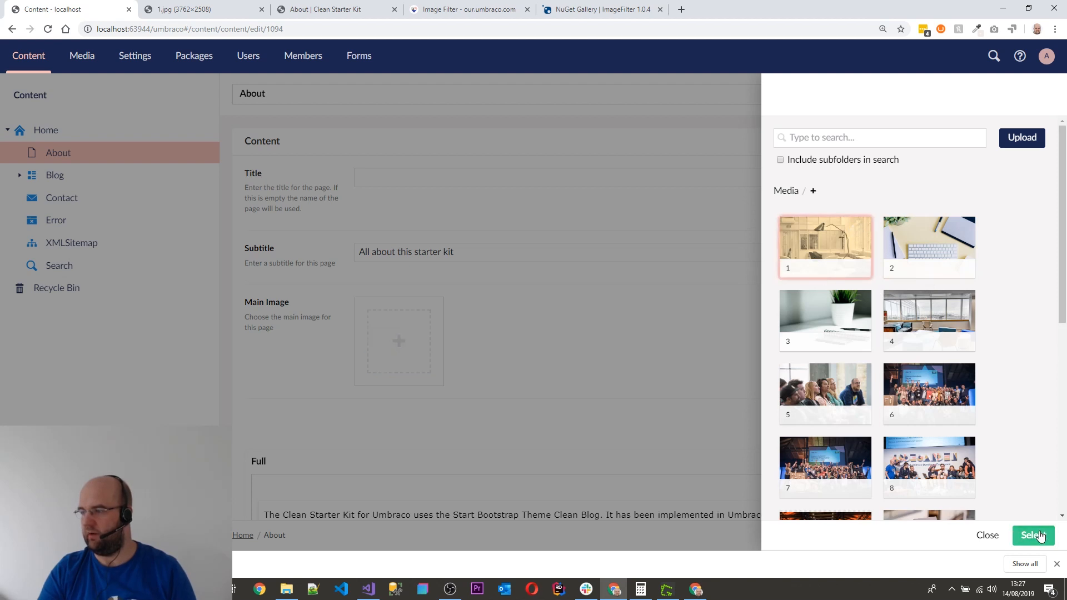
{"action": "left_click", "coordinate": [1033, 535]}
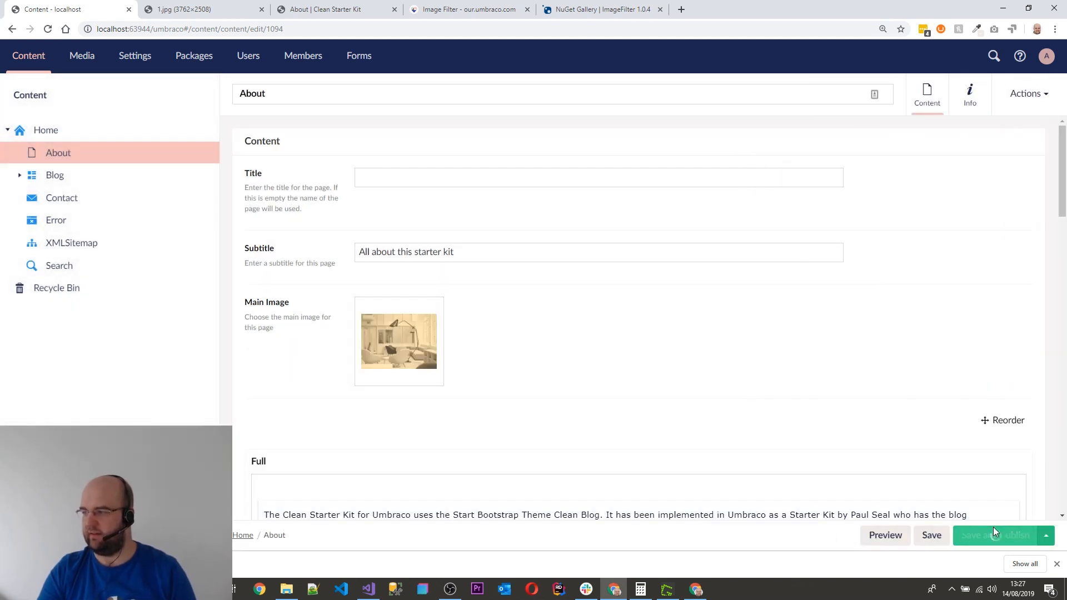
{"action": "left_click", "coordinate": [995, 534]}
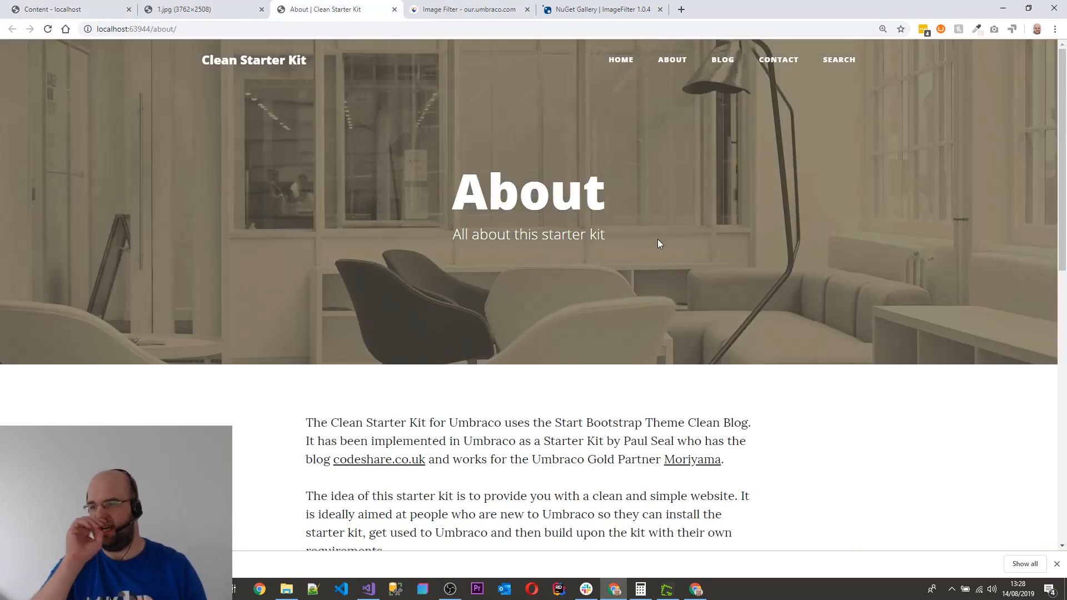
{"action": "mouse_move", "coordinate": [523, 263]}
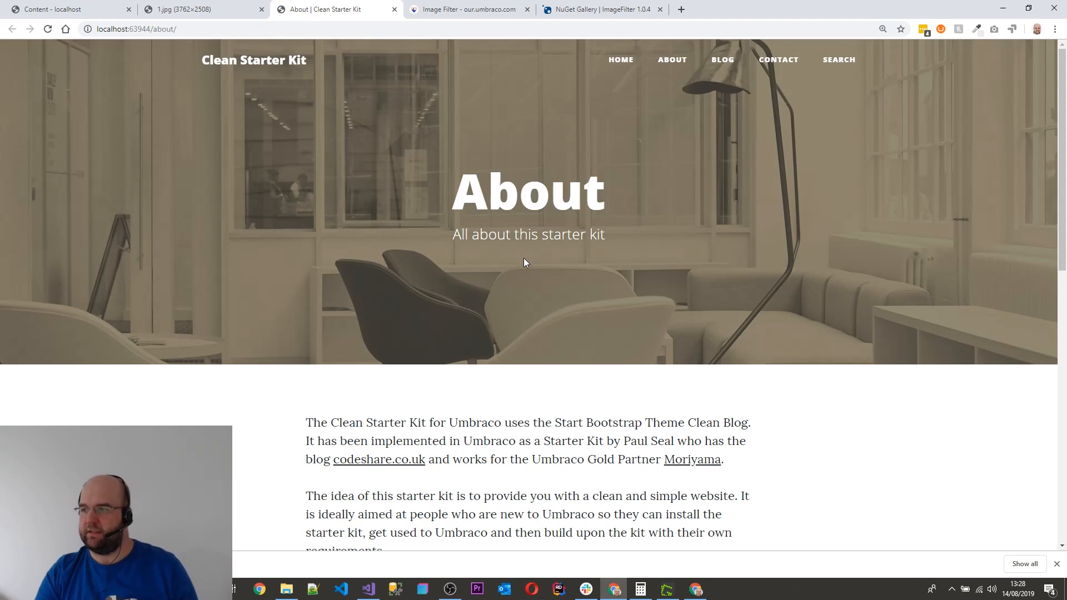
{"action": "mouse_move", "coordinate": [569, 254]}
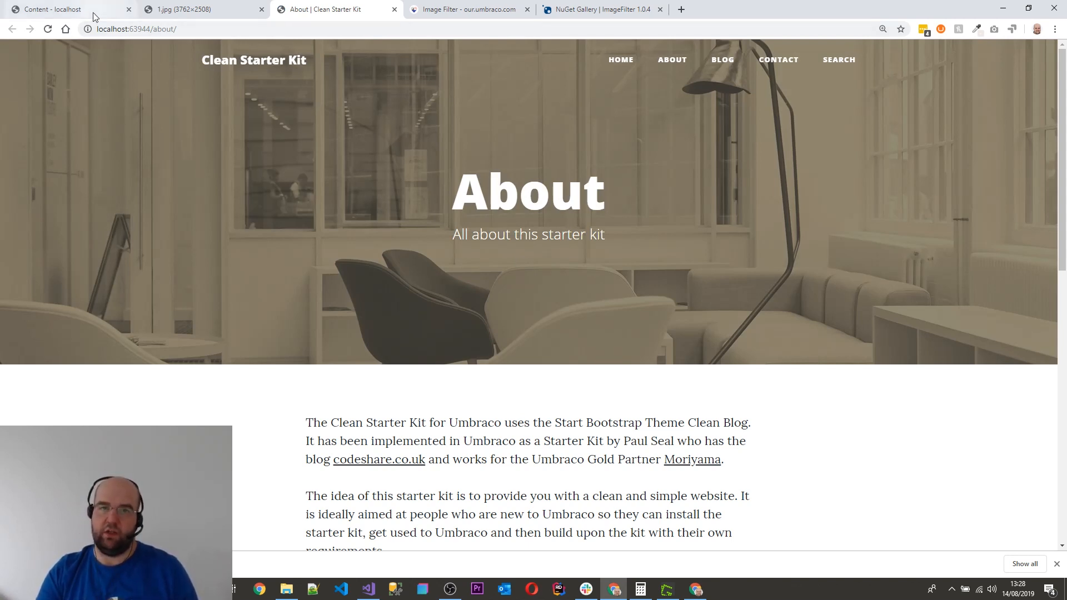
{"action": "mouse_move", "coordinate": [64, 9]}
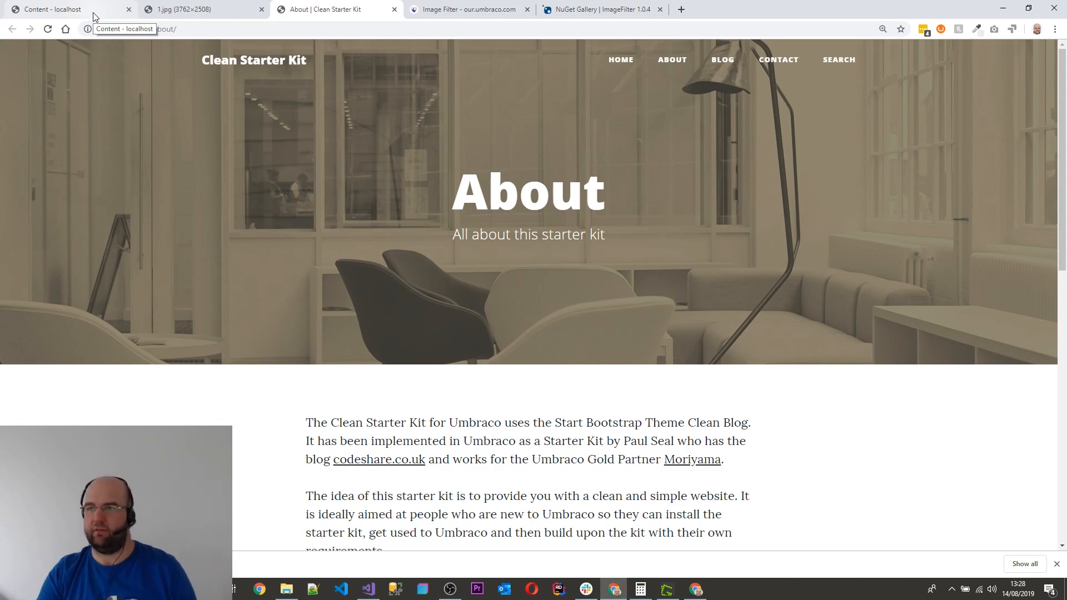
Compare the live About banner with its back-office editor, then open media image 1.
{"action": "left_click", "coordinate": [64, 8]}
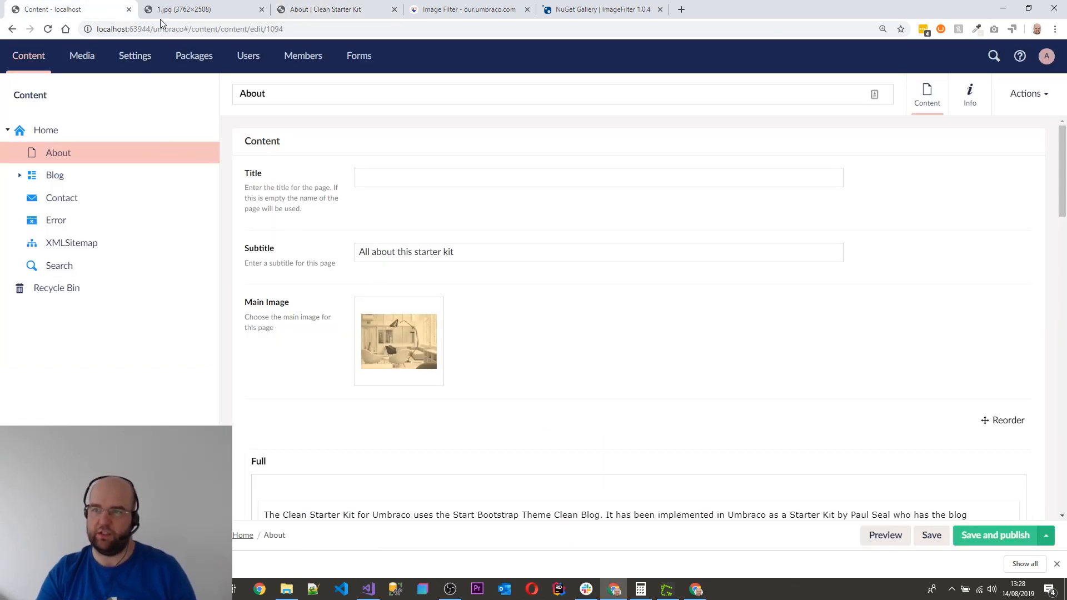
{"action": "left_click", "coordinate": [330, 9]}
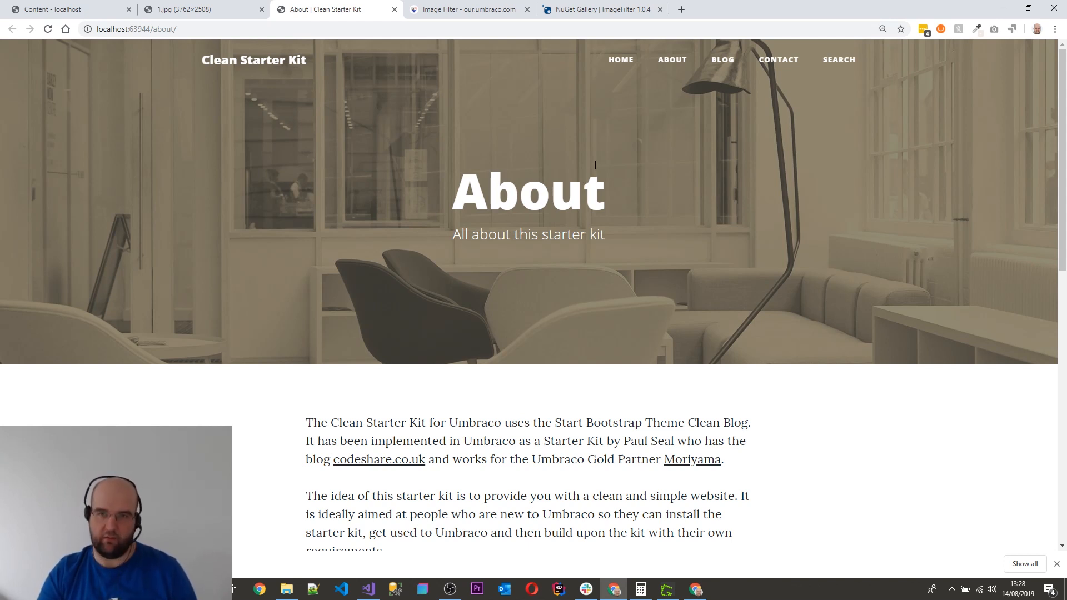
{"action": "mouse_move", "coordinate": [65, 9]}
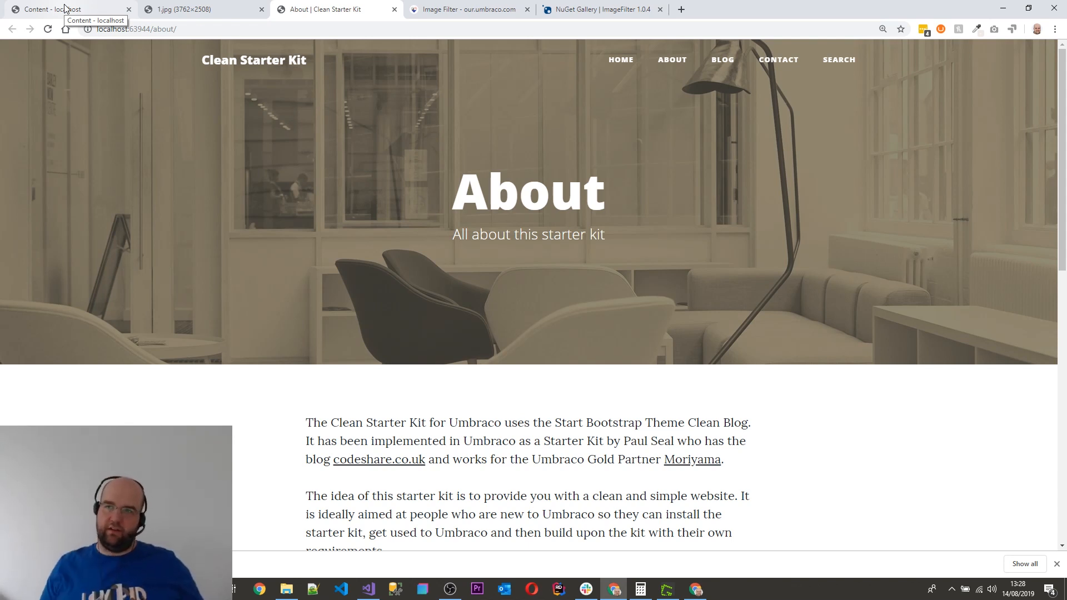
{"action": "left_click", "coordinate": [68, 9]}
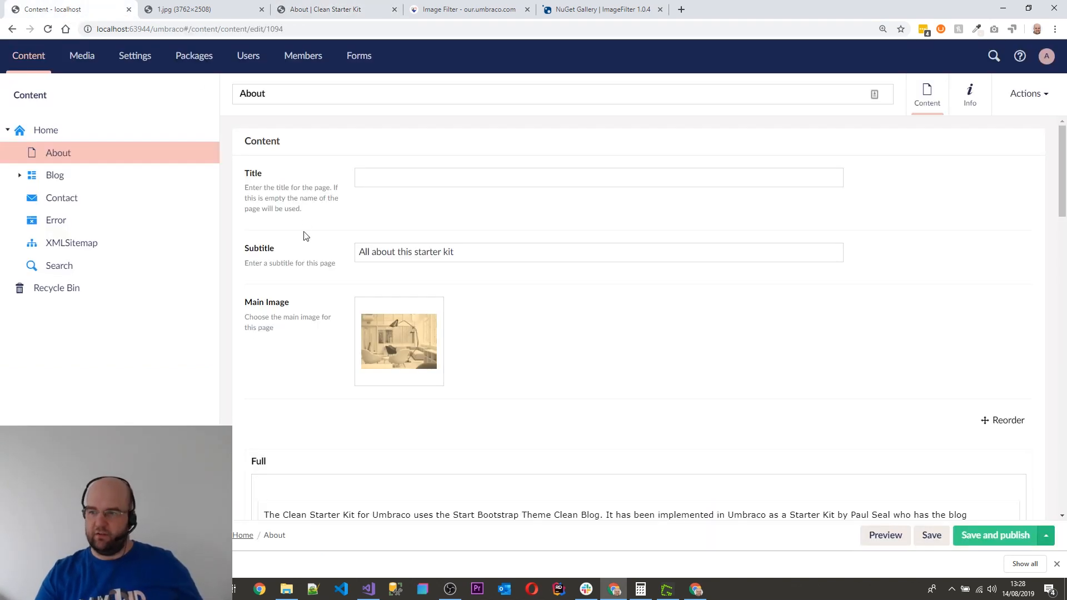
{"action": "left_click", "coordinate": [81, 55]}
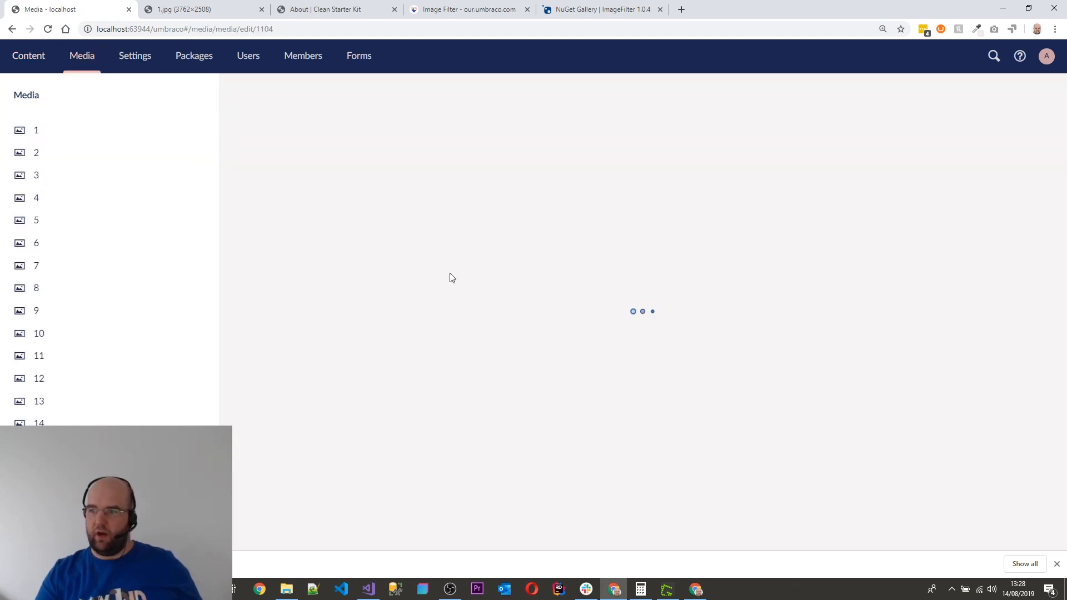
{"action": "left_click", "coordinate": [36, 130]}
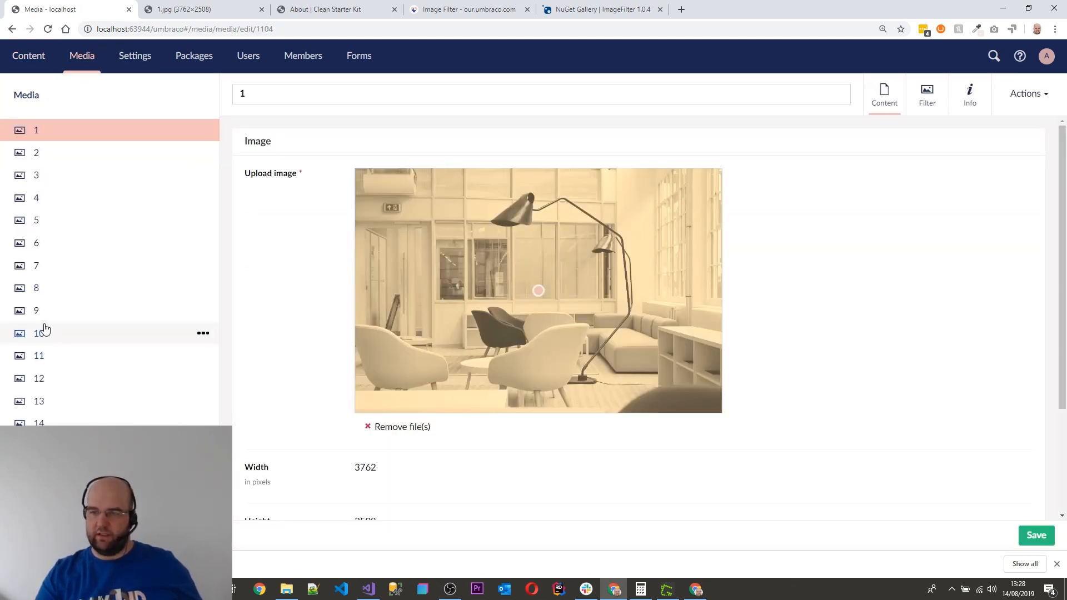
Open image 10's Image Filter, preview a horizontal flip, and enable the colour filter option.
{"action": "left_click", "coordinate": [38, 333]}
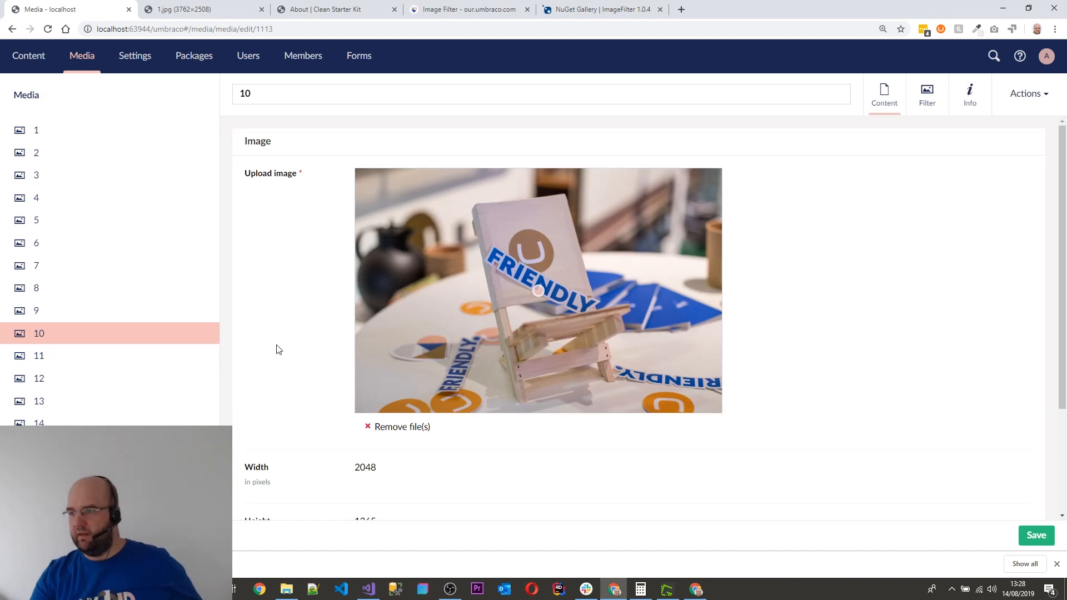
{"action": "left_click", "coordinate": [926, 93]}
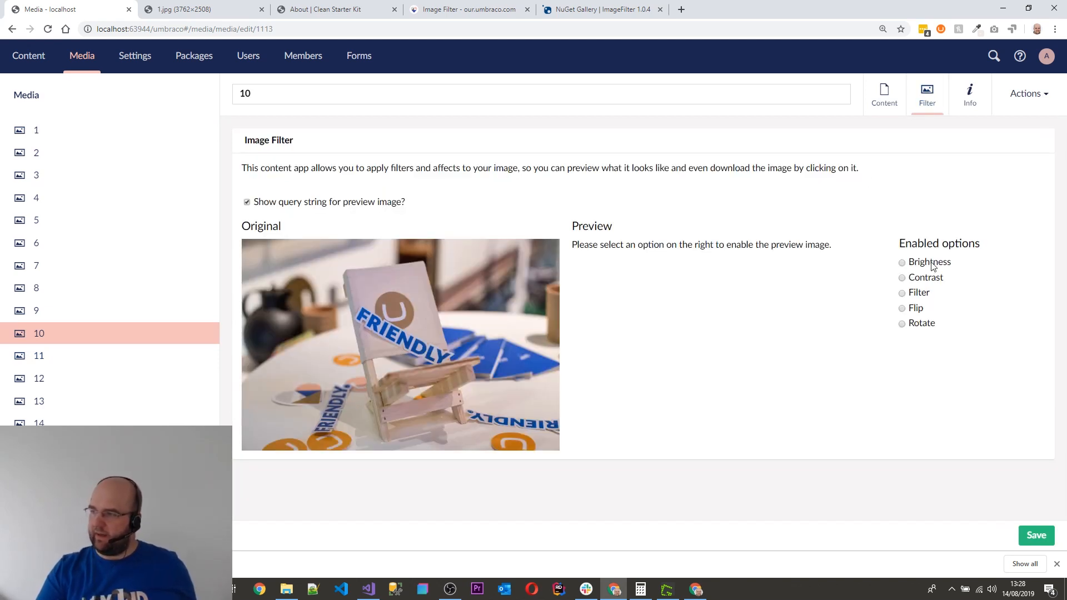
{"action": "left_click", "coordinate": [894, 307]}
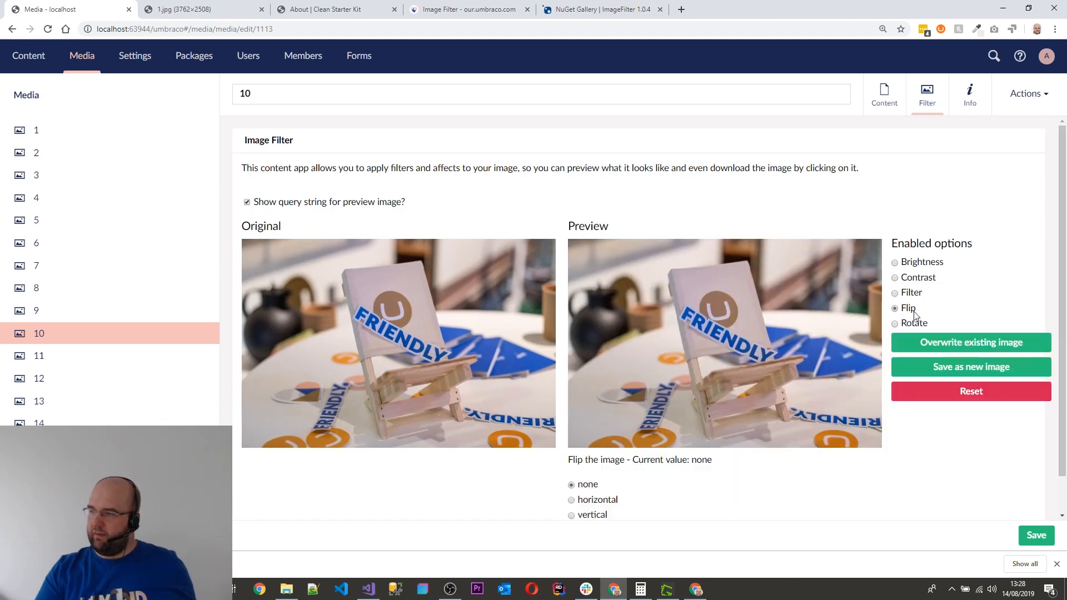
{"action": "left_click", "coordinate": [571, 499]}
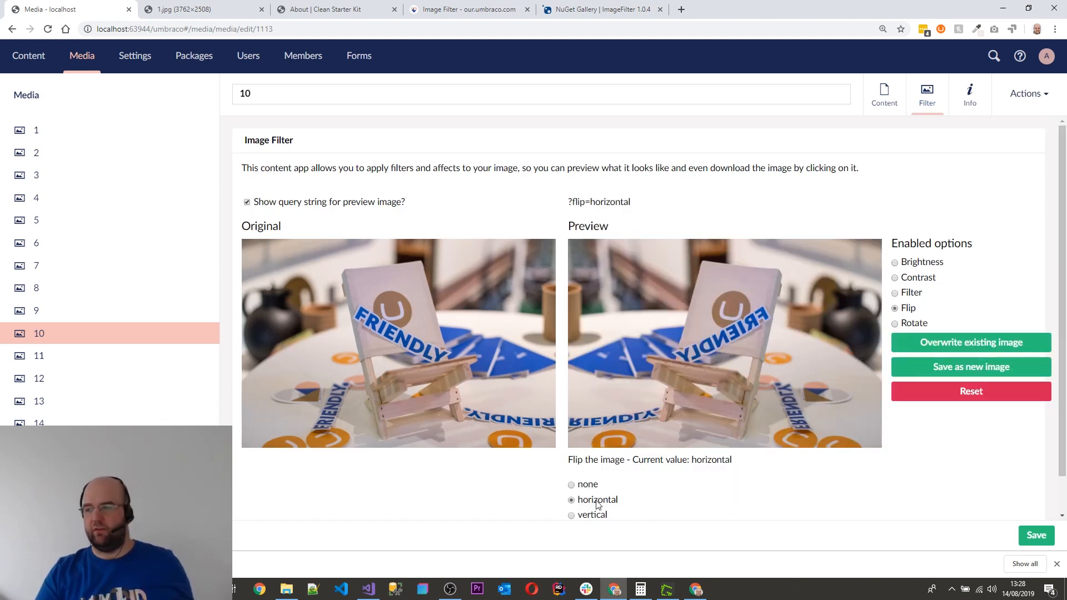
{"action": "left_click", "coordinate": [571, 484]}
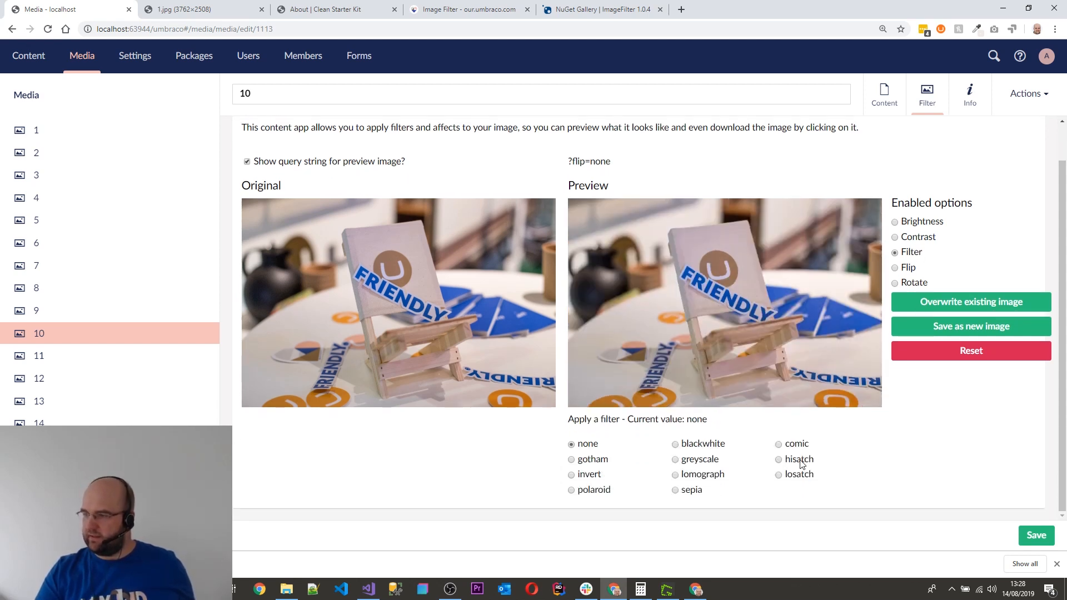
Preview hisatch, lomograph and greyscale, then save the invert-filtered photo as a new image.
{"action": "left_click", "coordinate": [779, 458]}
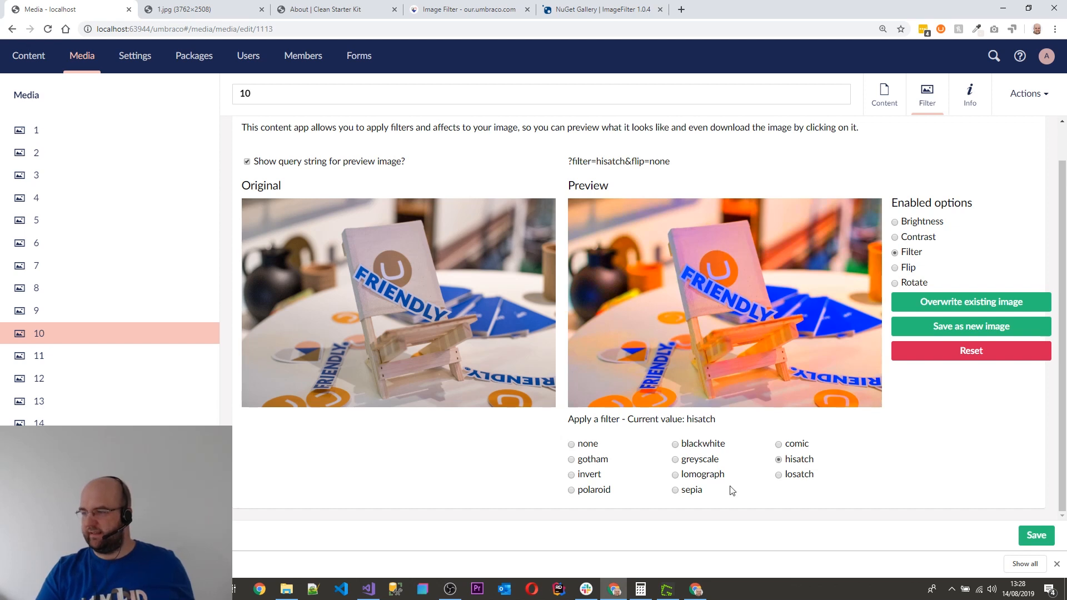
{"action": "left_click", "coordinate": [675, 473]}
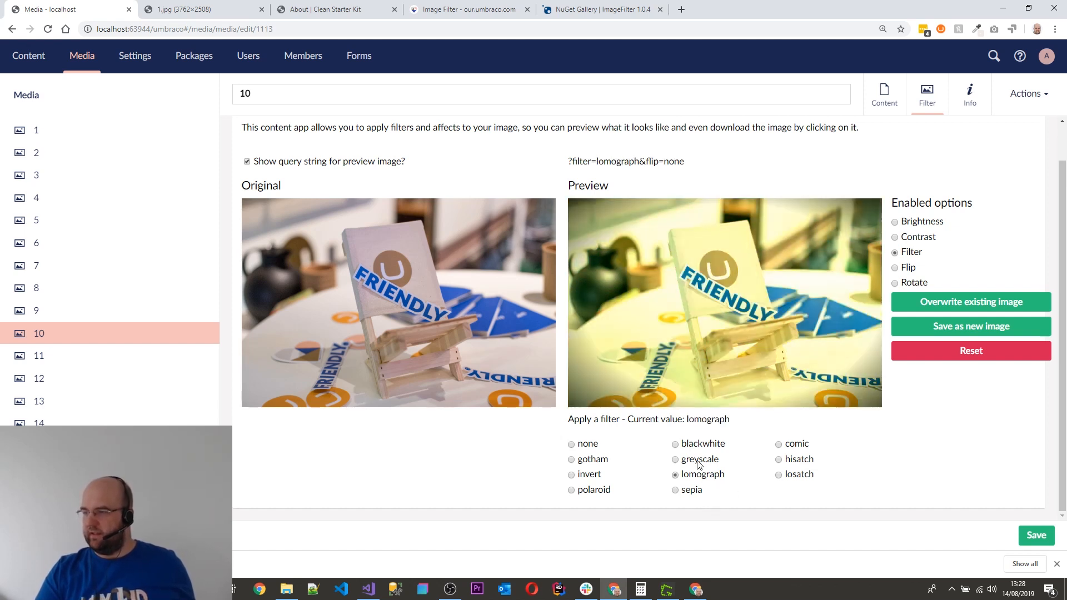
{"action": "left_click", "coordinate": [674, 458]}
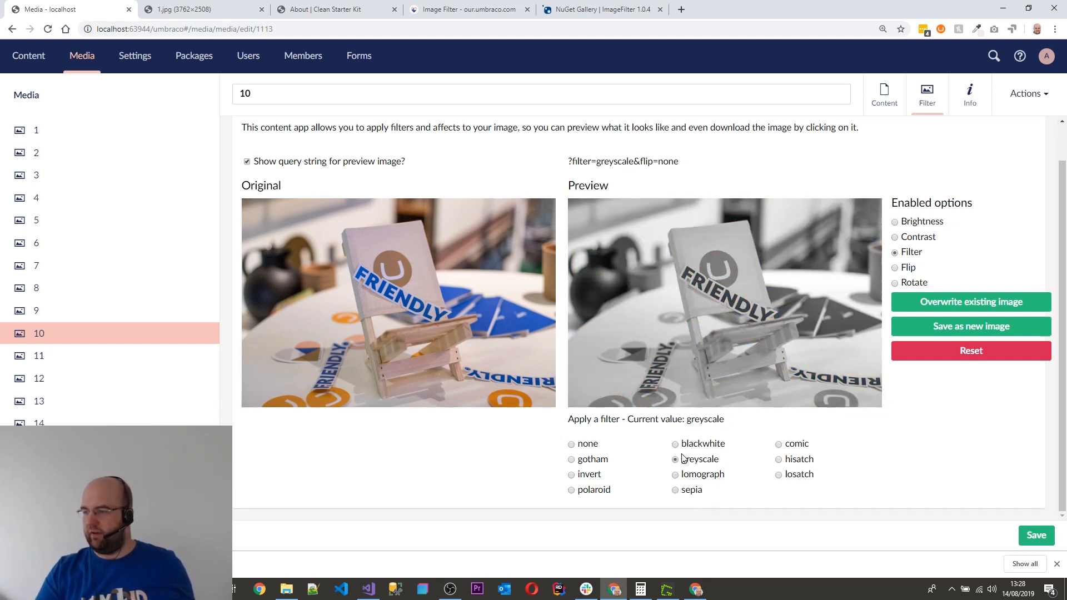
{"action": "left_click", "coordinate": [570, 473]}
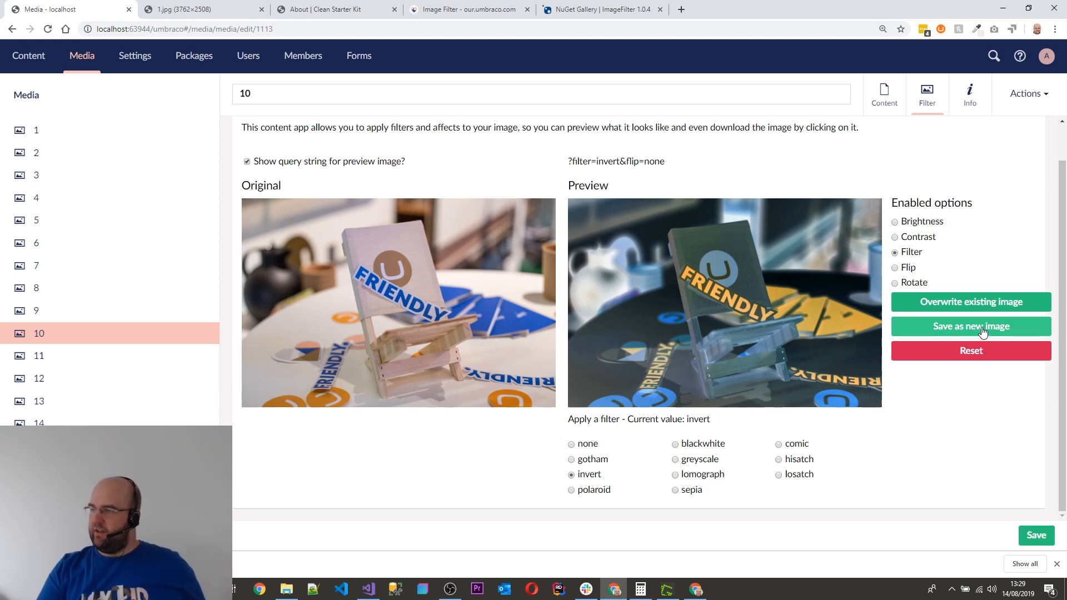
{"action": "left_click", "coordinate": [970, 326]}
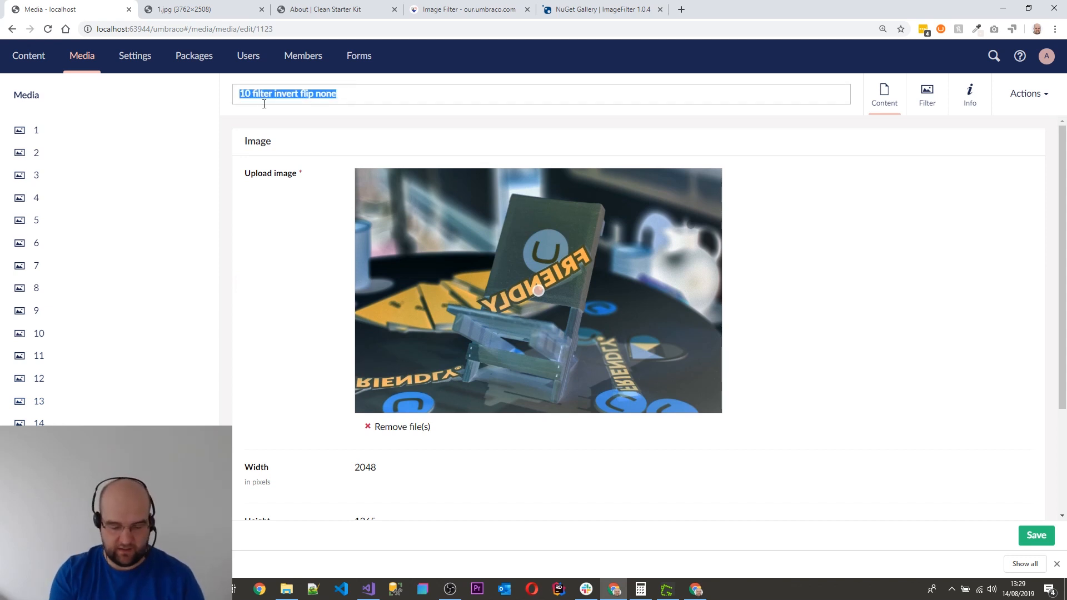
Name the inverted image 'friendly chair', save it, and open the About page editor.
{"action": "type", "text": "fir"}
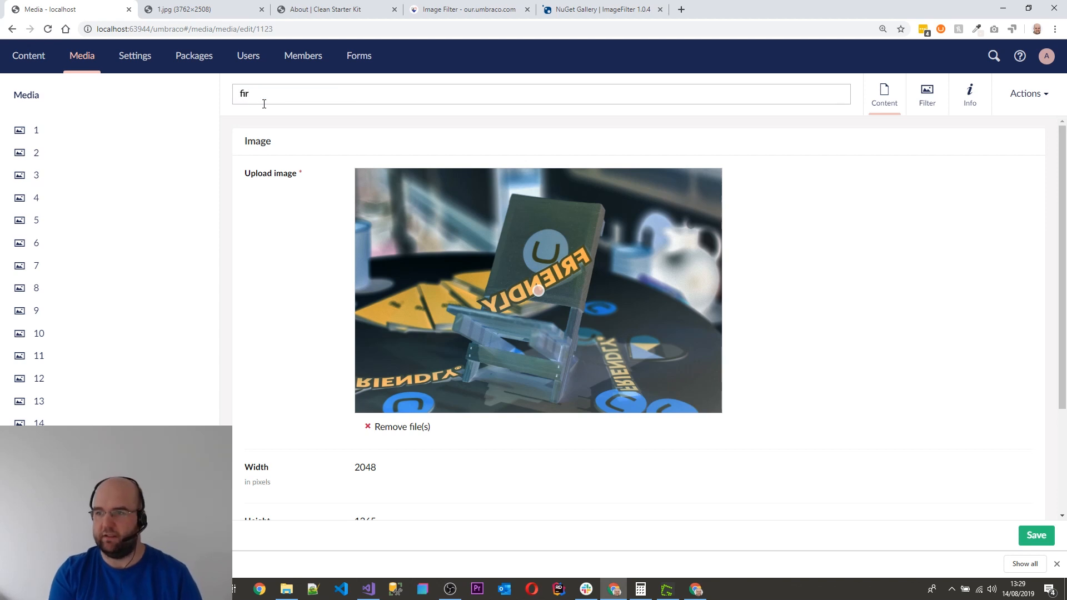
{"action": "type", "text": "friendly c"}
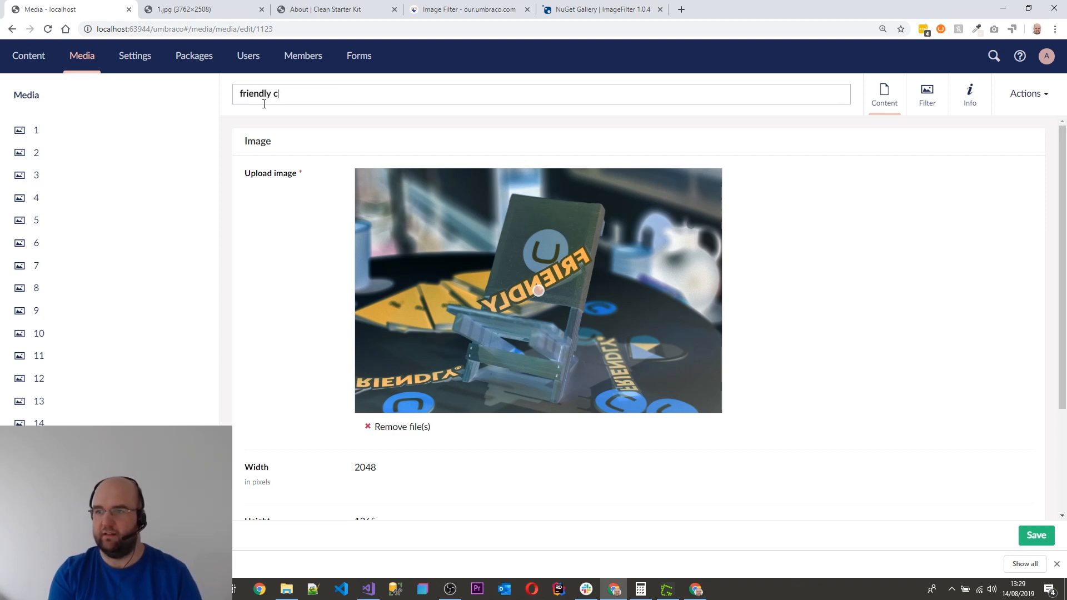
{"action": "type", "text": "hair"}
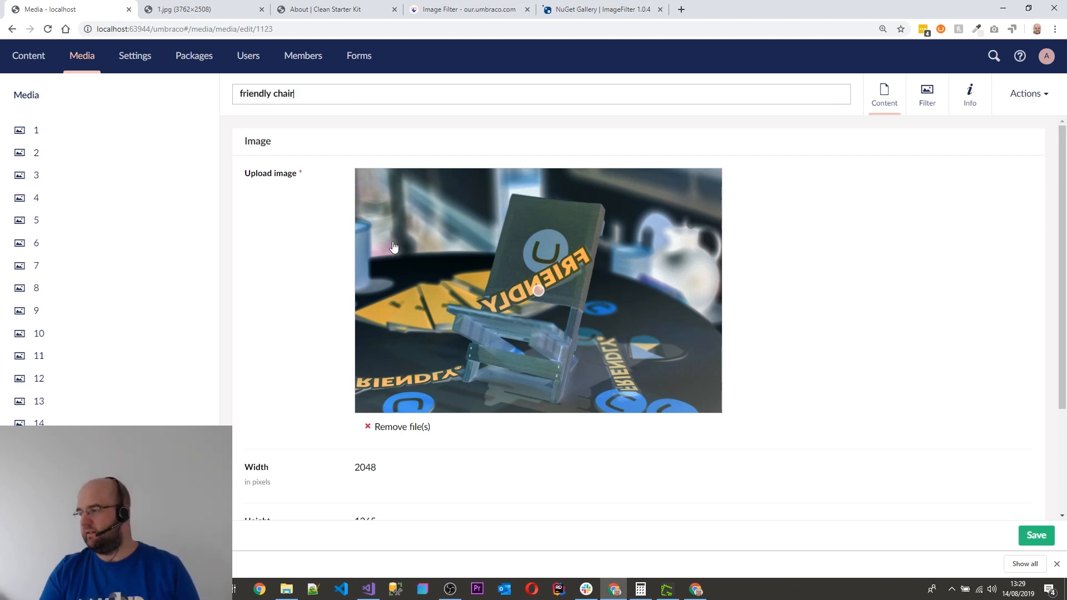
{"action": "left_click", "coordinate": [1036, 536]}
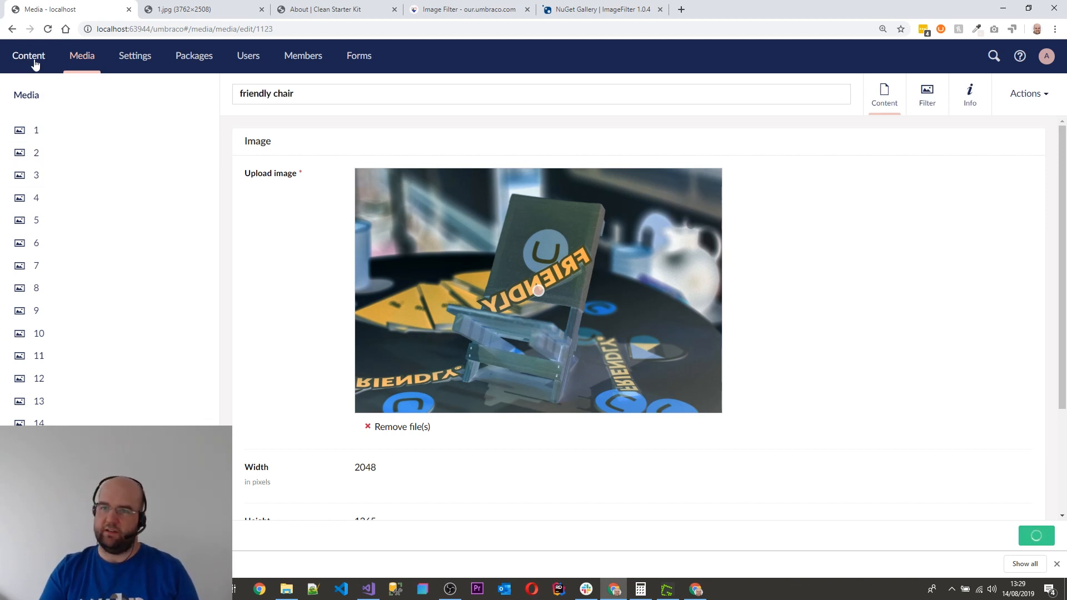
{"action": "left_click", "coordinate": [29, 55]}
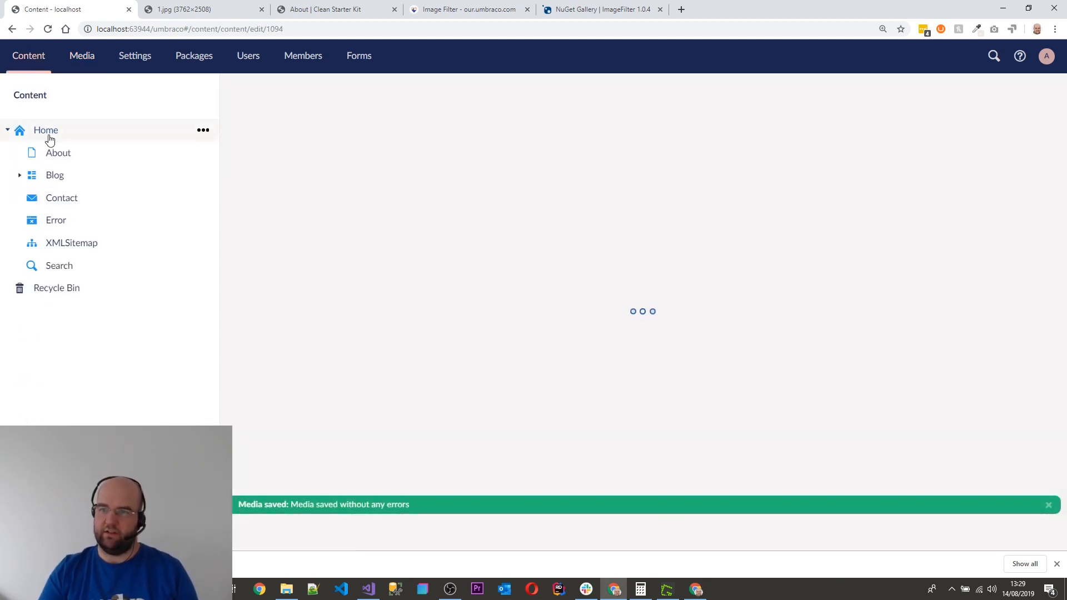
{"action": "left_click", "coordinate": [58, 152]}
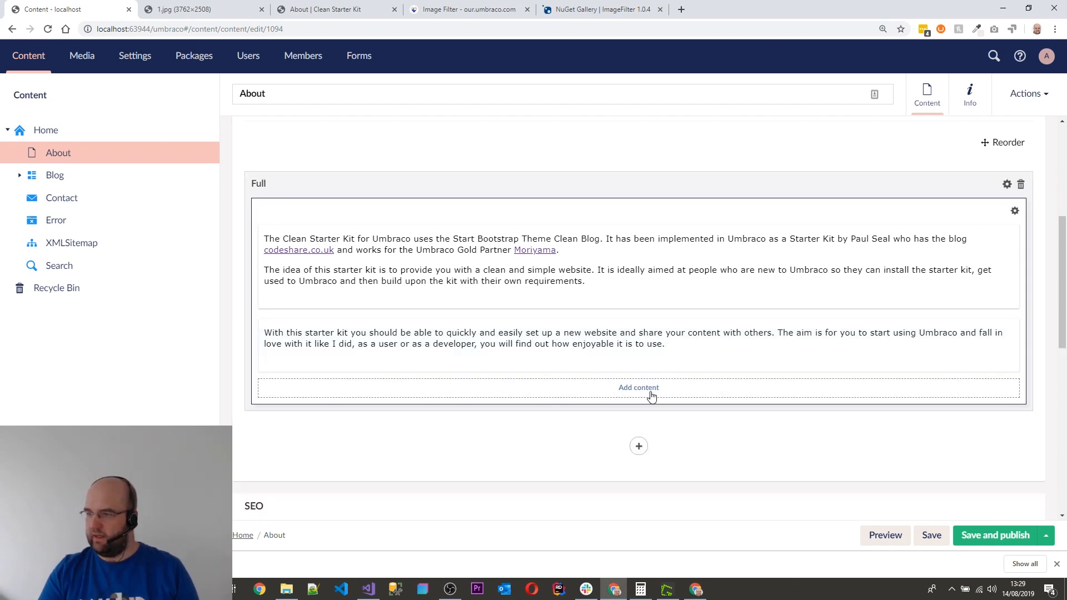
Insert 10.jpg into the About page's empty image block, publish, and view the Info tab.
{"action": "left_click", "coordinate": [638, 387]}
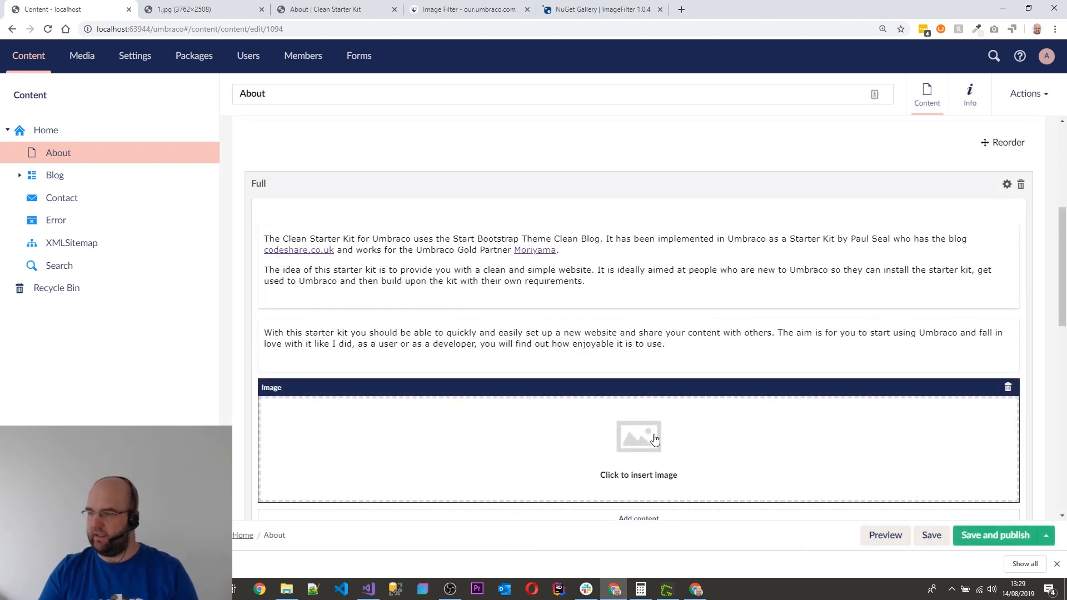
{"action": "left_click", "coordinate": [638, 442]}
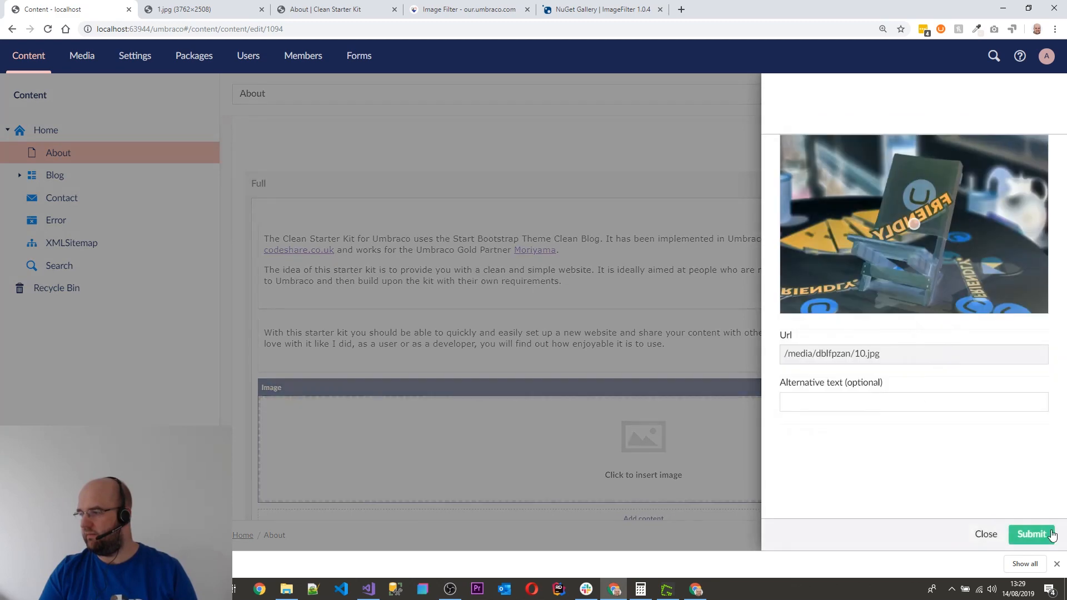
{"action": "left_click", "coordinate": [1031, 534]}
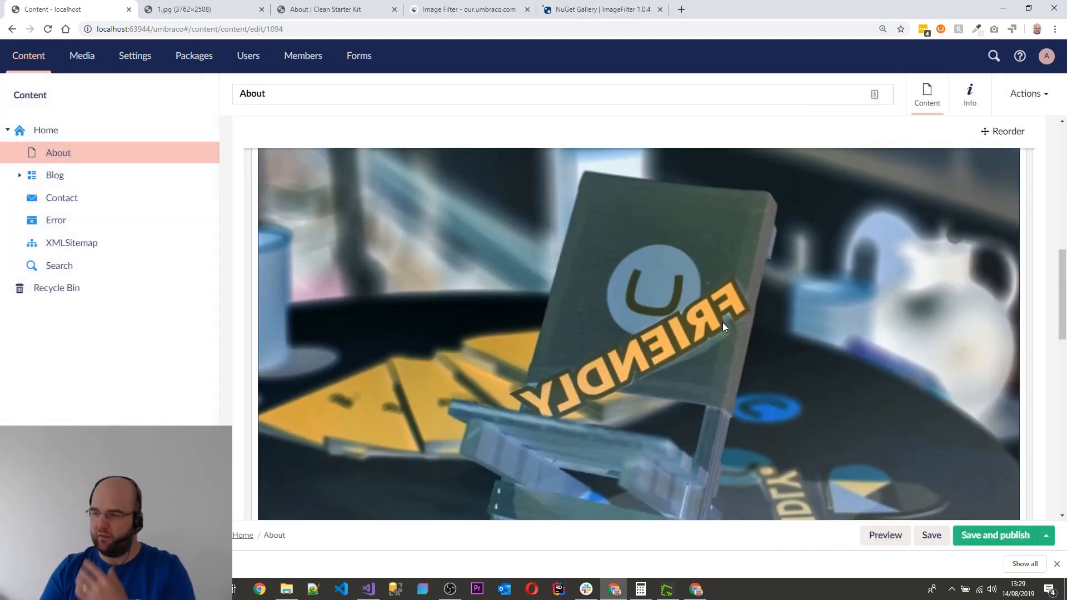
{"action": "left_click", "coordinate": [993, 535]}
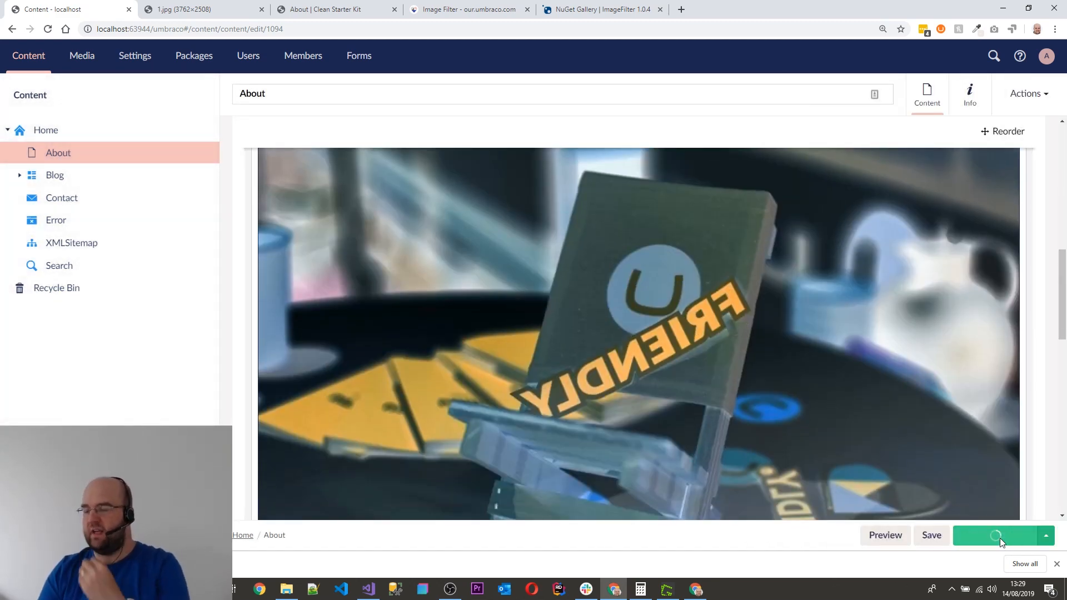
{"action": "left_click", "coordinate": [997, 535]}
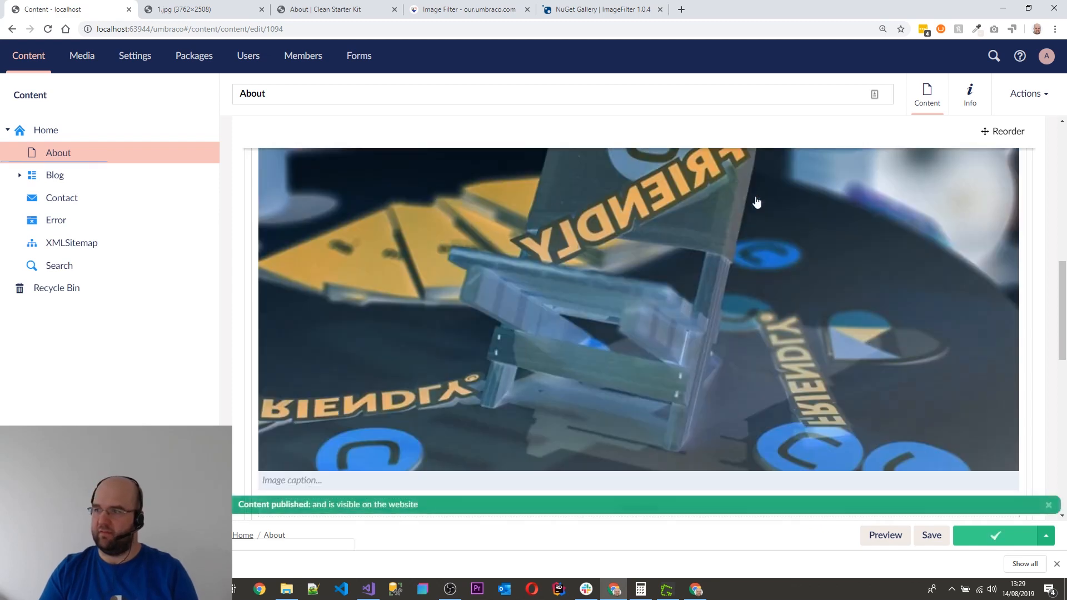
{"action": "left_click", "coordinate": [969, 93]}
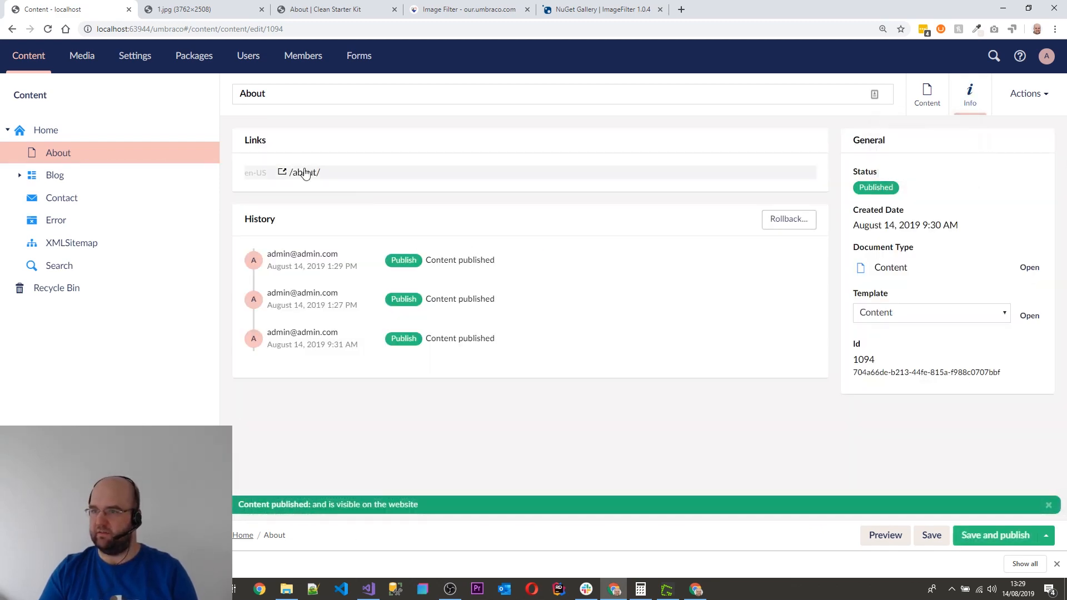
Open the live /about/ page, scroll to the inverted chair image, and return to Umbraco.
{"action": "left_click", "coordinate": [304, 173]}
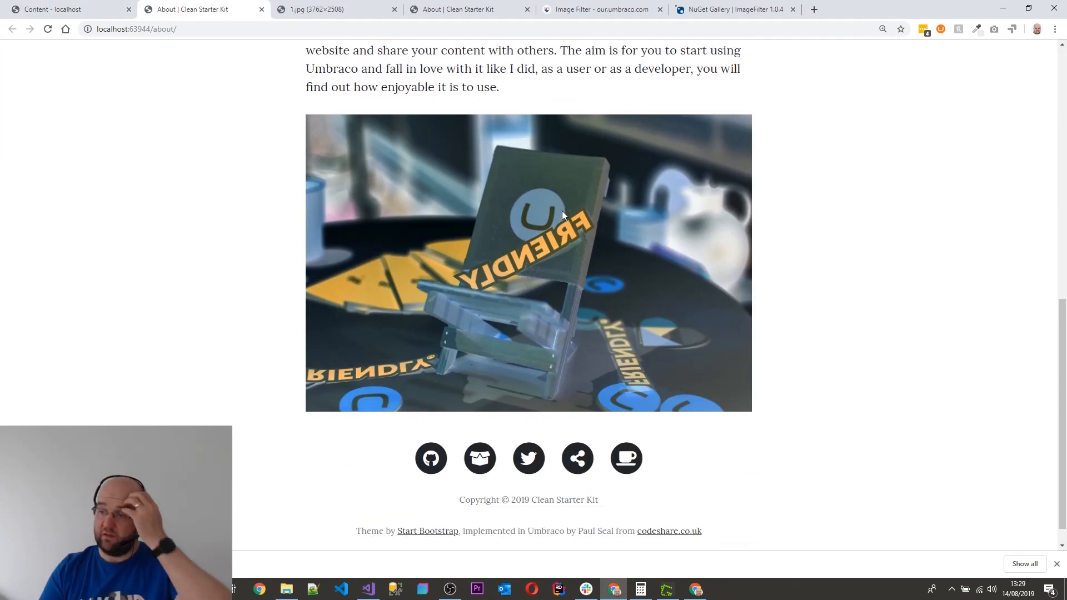
{"action": "scroll", "scroll_direction": "up", "scroll_amount": 3}
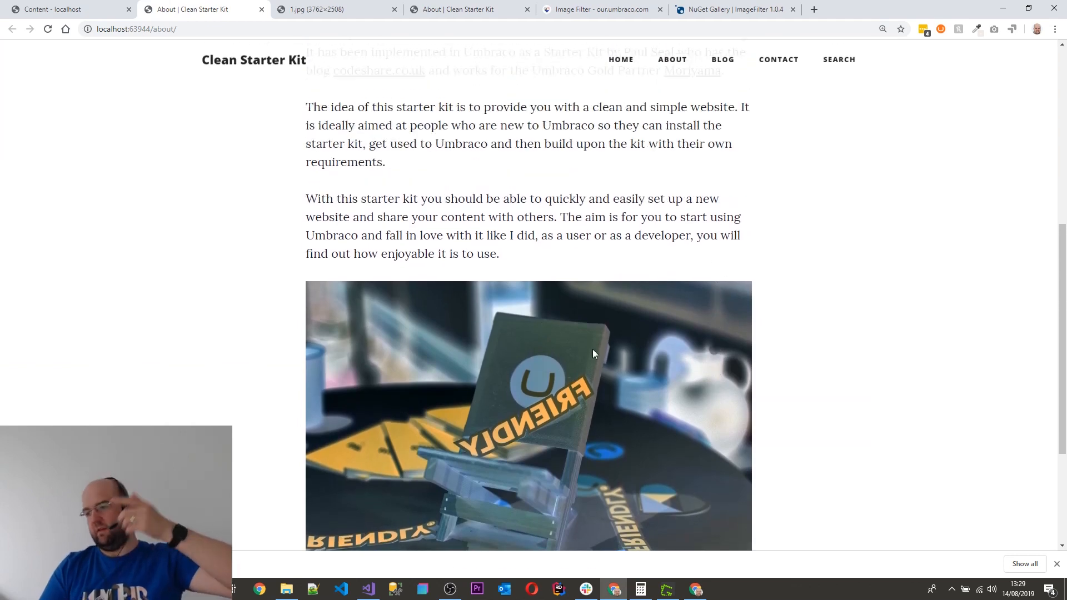
{"action": "scroll", "scroll_direction": "down", "scroll_amount": 3}
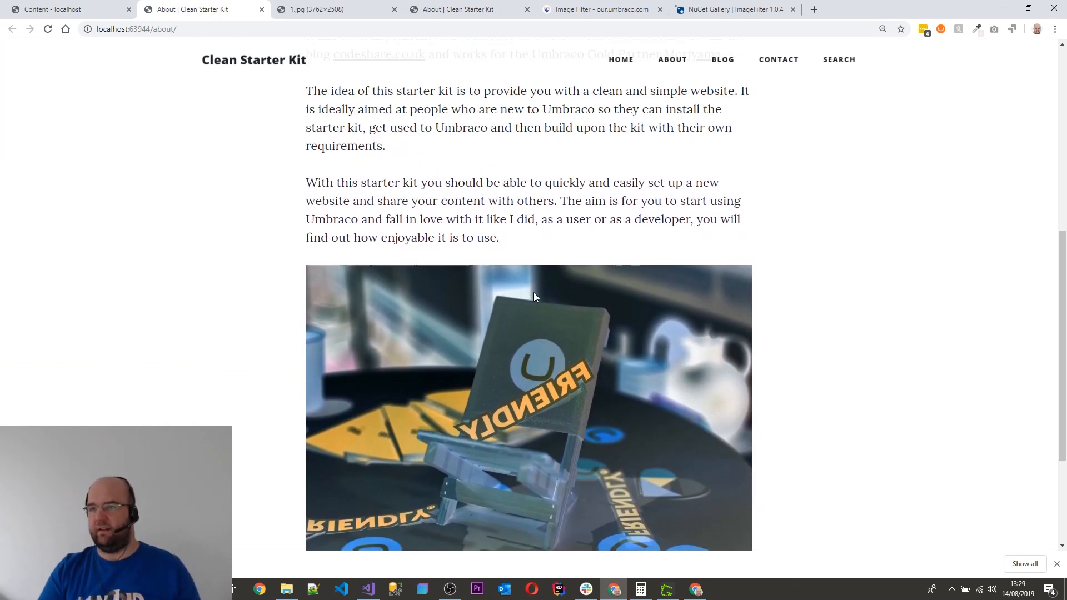
{"action": "left_click", "coordinate": [68, 9]}
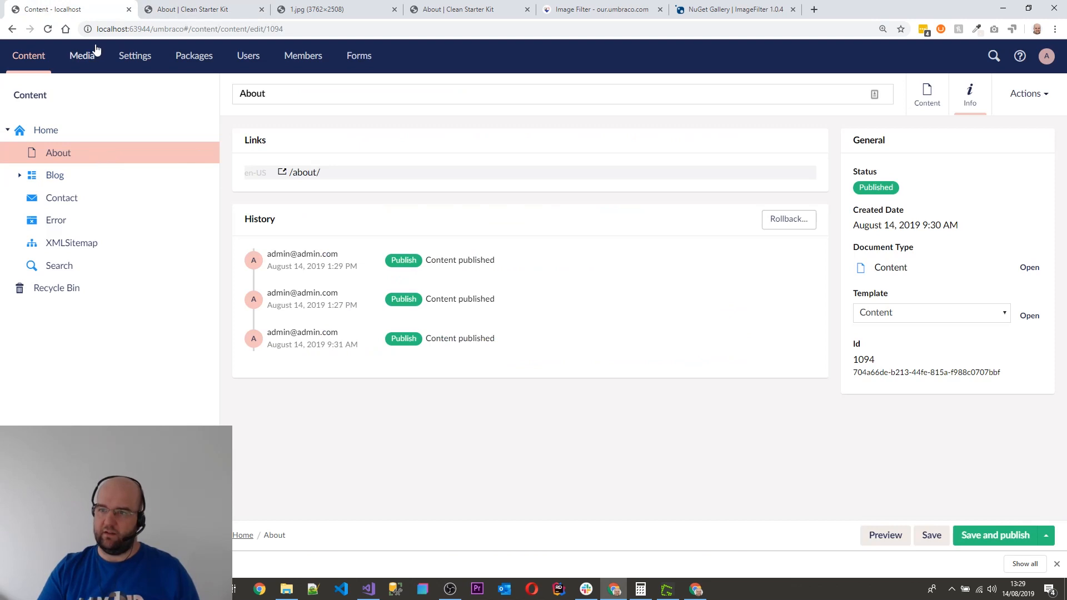
Flip the friendly chair image horizontally and overwrite the existing image.
{"action": "left_click", "coordinate": [82, 55]}
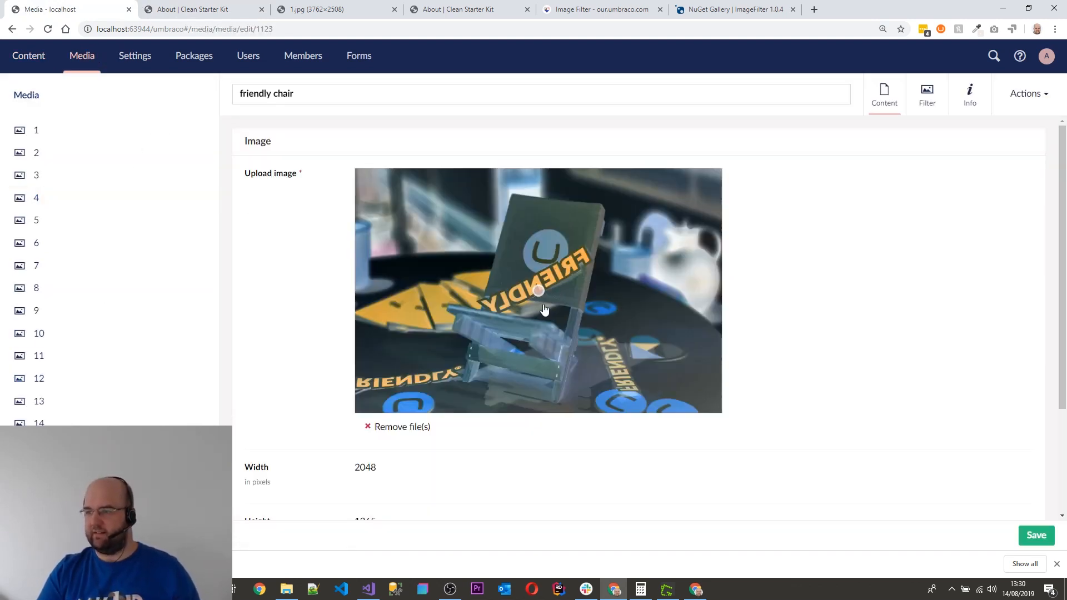
{"action": "left_click", "coordinate": [926, 94]}
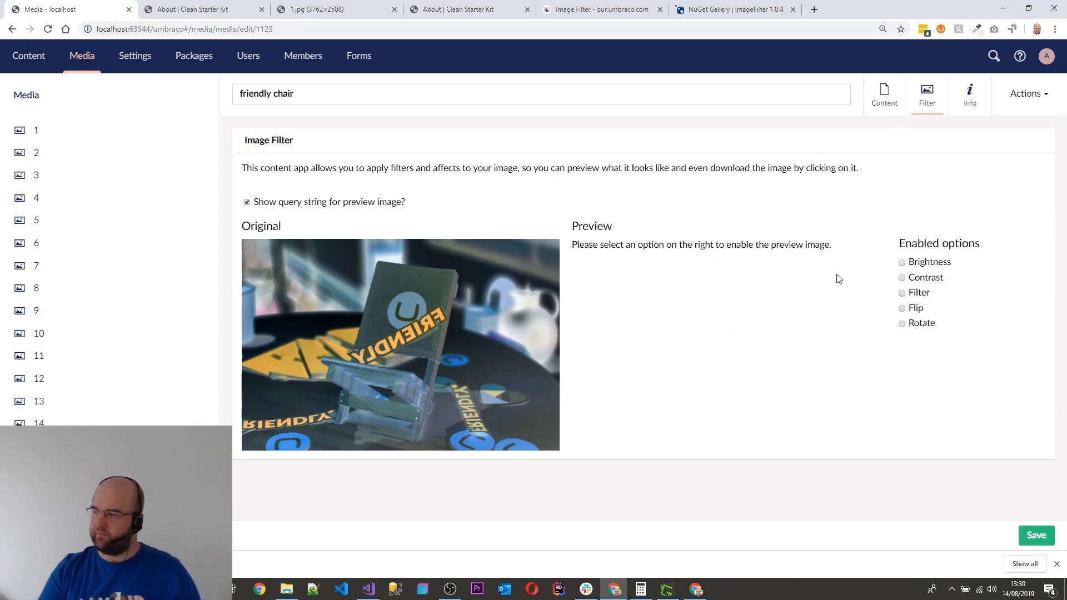
{"action": "left_click", "coordinate": [900, 307]}
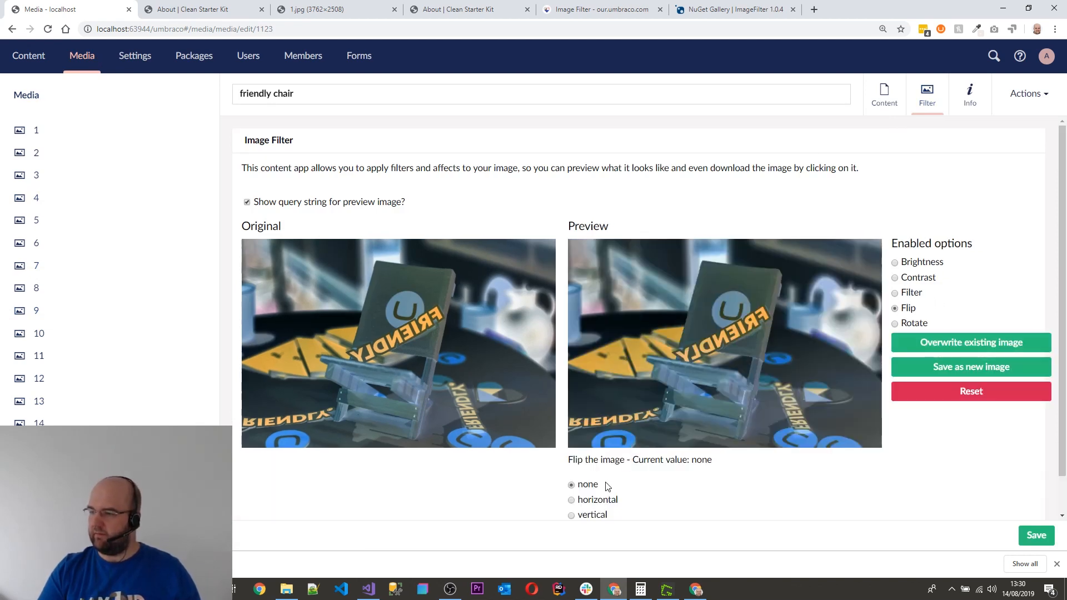
{"action": "left_click", "coordinate": [570, 499]}
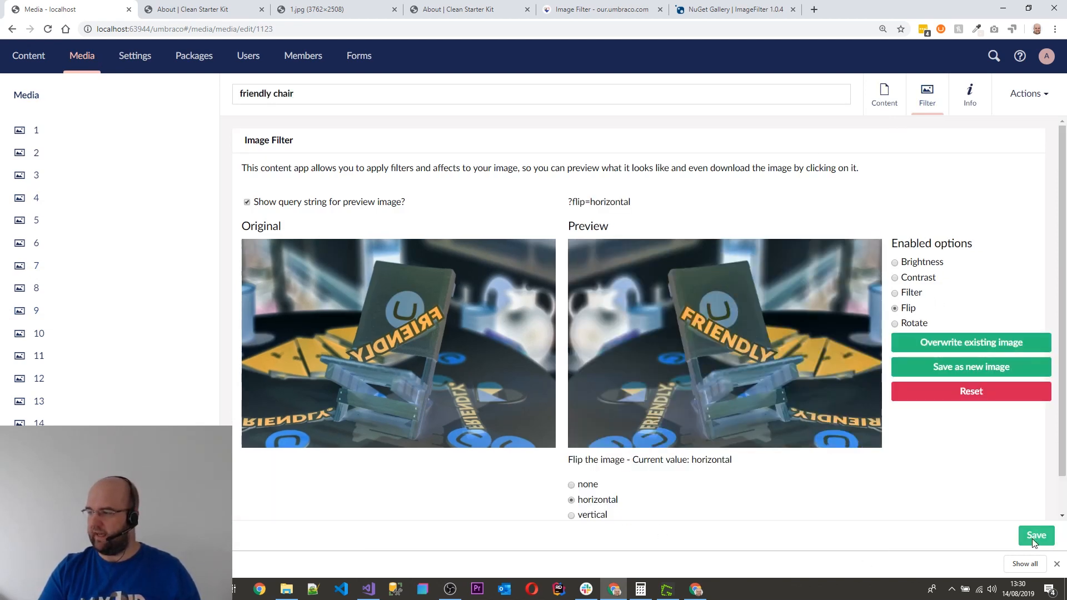
{"action": "left_click", "coordinate": [1035, 536]}
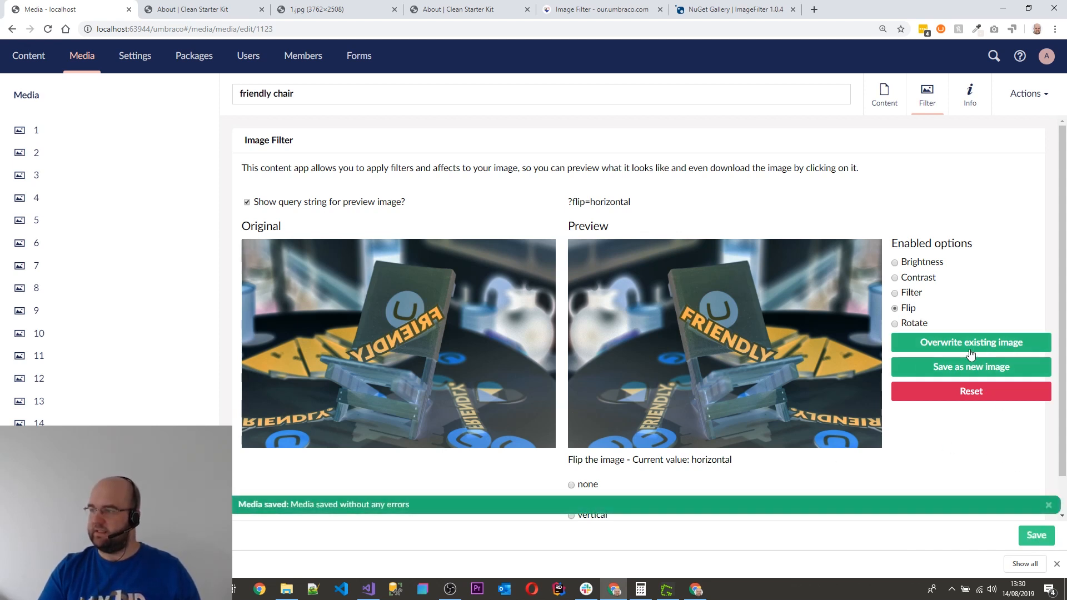
View the saved flipped image, enable Brightness in its filter, and switch to the live site.
{"action": "left_click", "coordinate": [970, 342]}
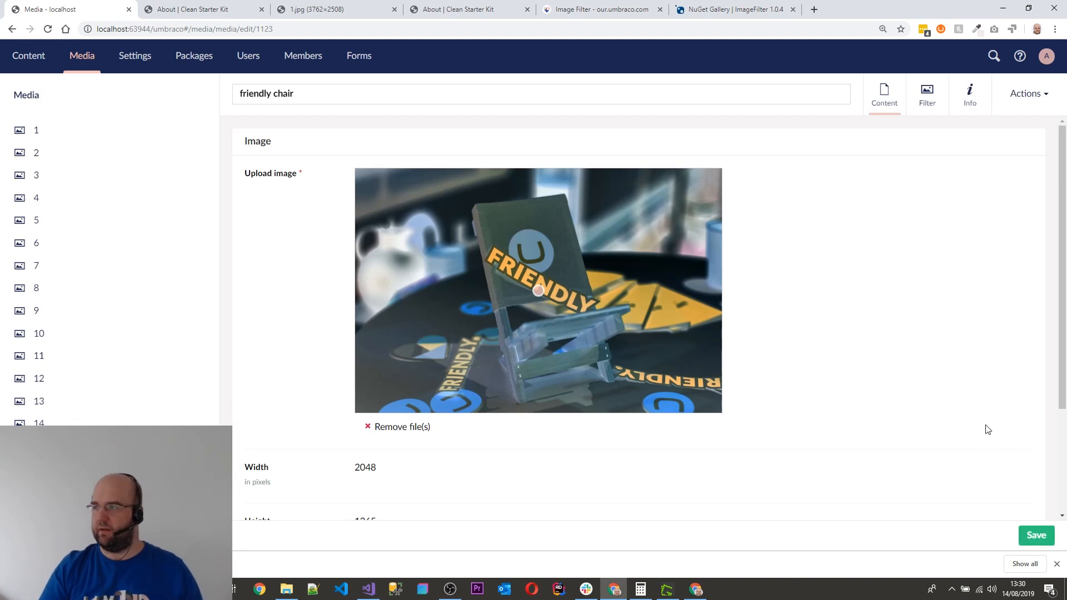
{"action": "left_click", "coordinate": [926, 93]}
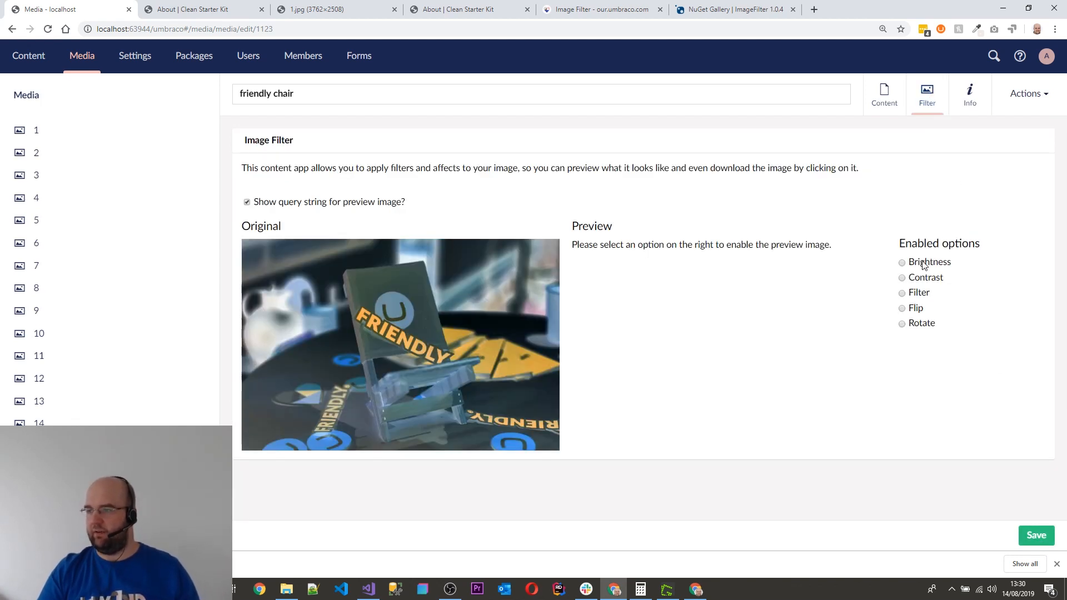
{"action": "left_click", "coordinate": [901, 262]}
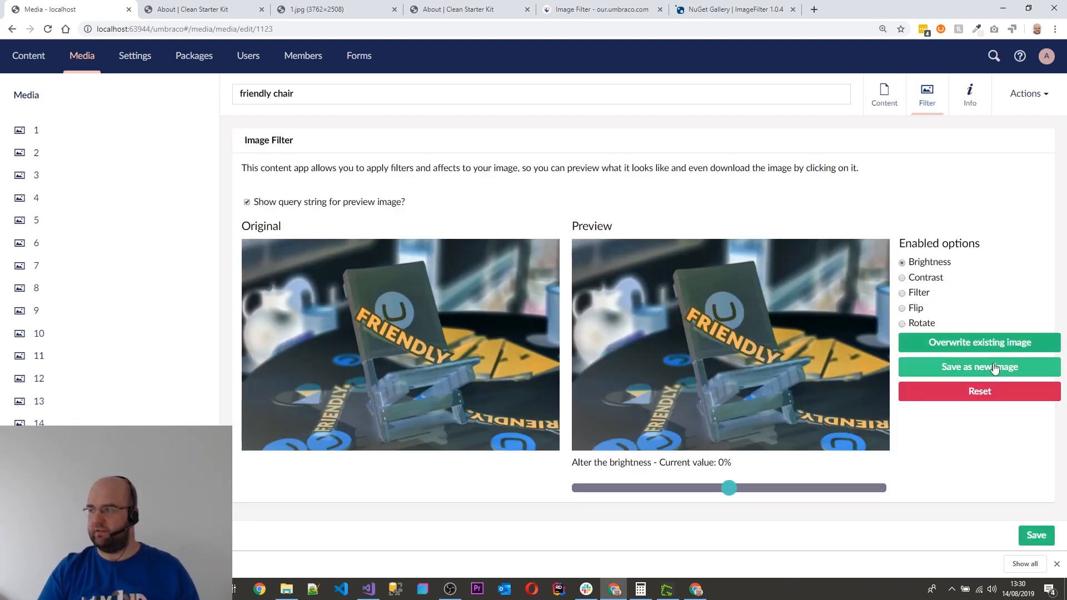
{"action": "left_click", "coordinate": [203, 10]}
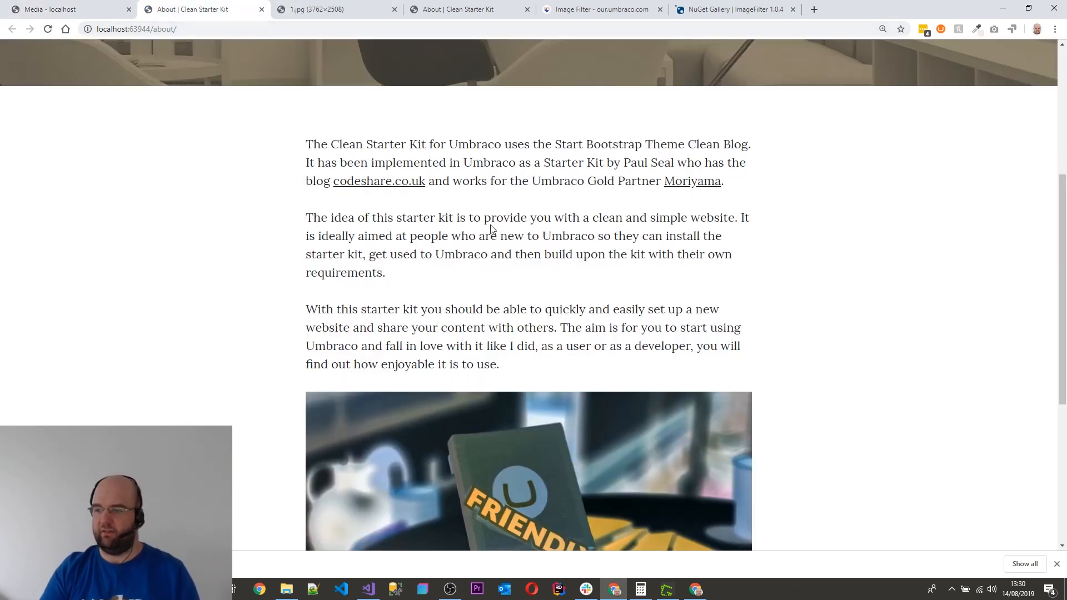
{"action": "scroll", "scroll_direction": "down", "scroll_amount": 3}
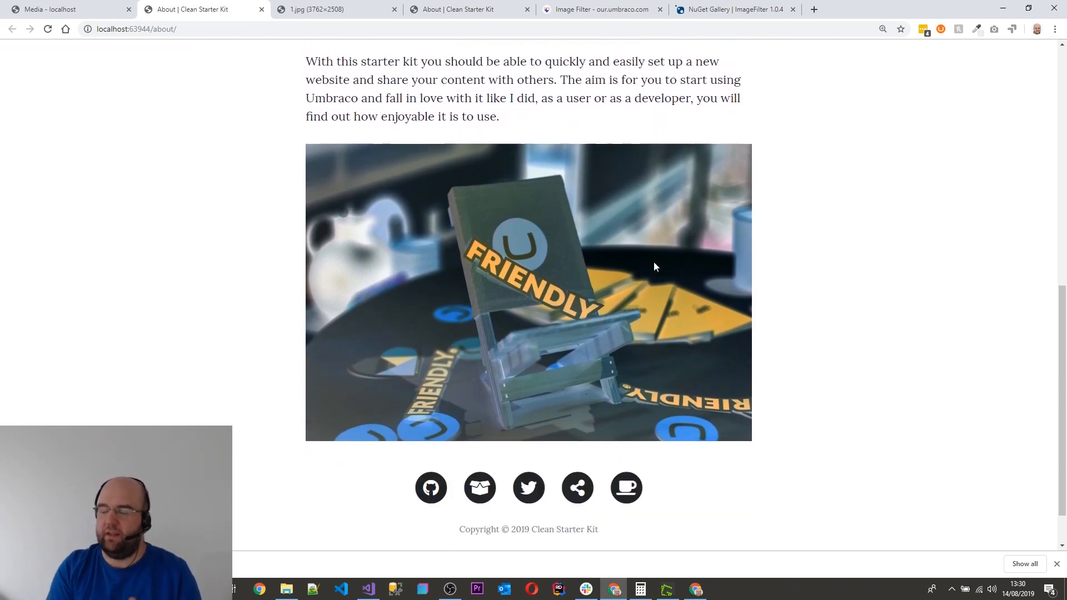
{"action": "mouse_move", "coordinate": [599, 9]}
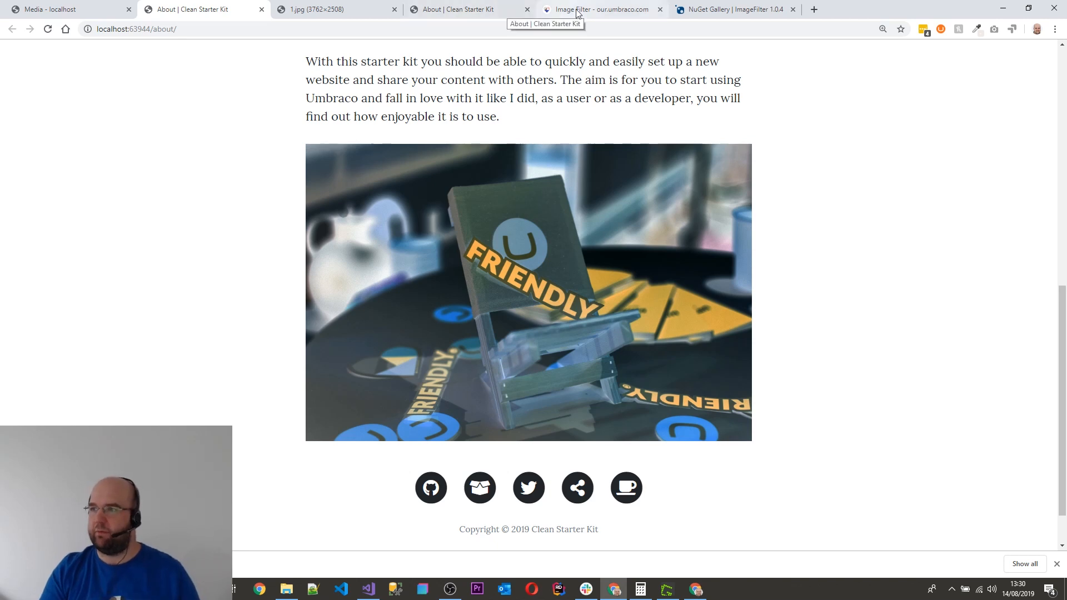
Browse the Our Umbraco Image Filter and NuGet ImageFilter 1.0.4 pages, then return to Umbraco.
{"action": "left_click", "coordinate": [599, 9]}
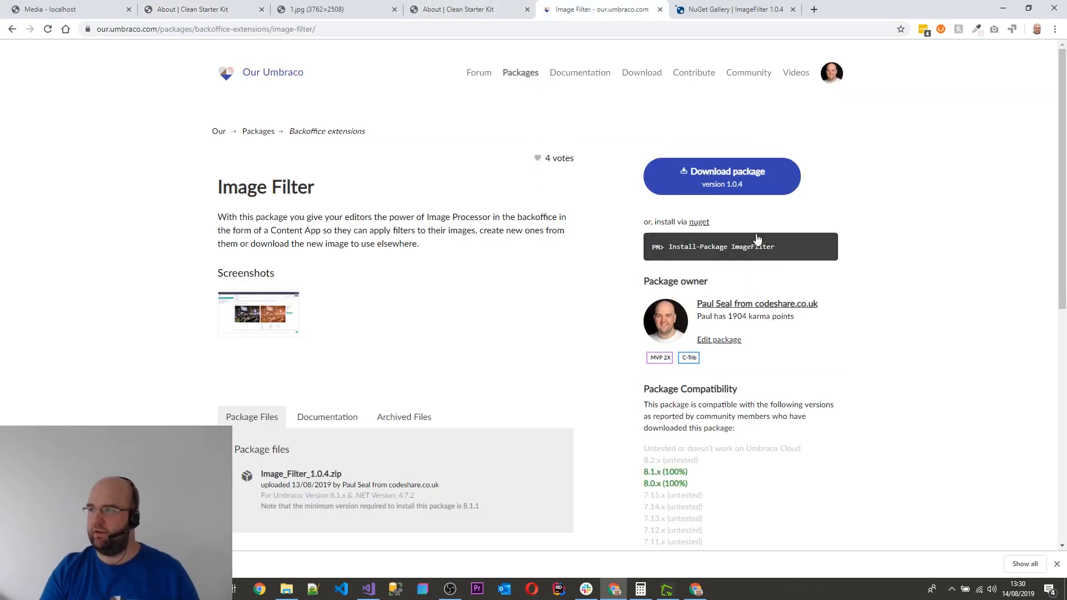
{"action": "left_click", "coordinate": [734, 9]}
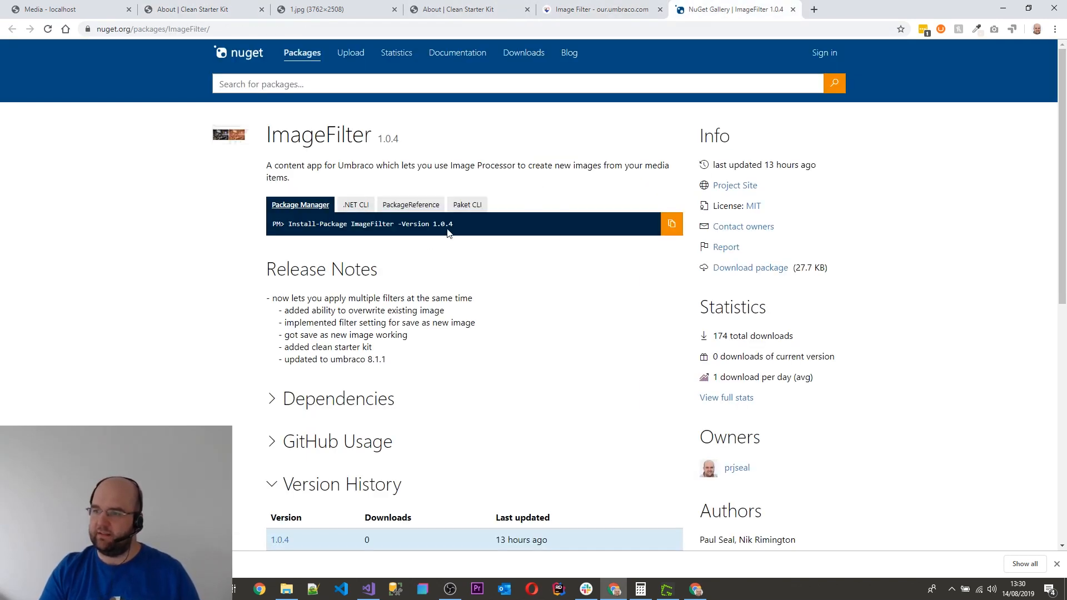
{"action": "scroll", "scroll_direction": "down", "scroll_amount": 3}
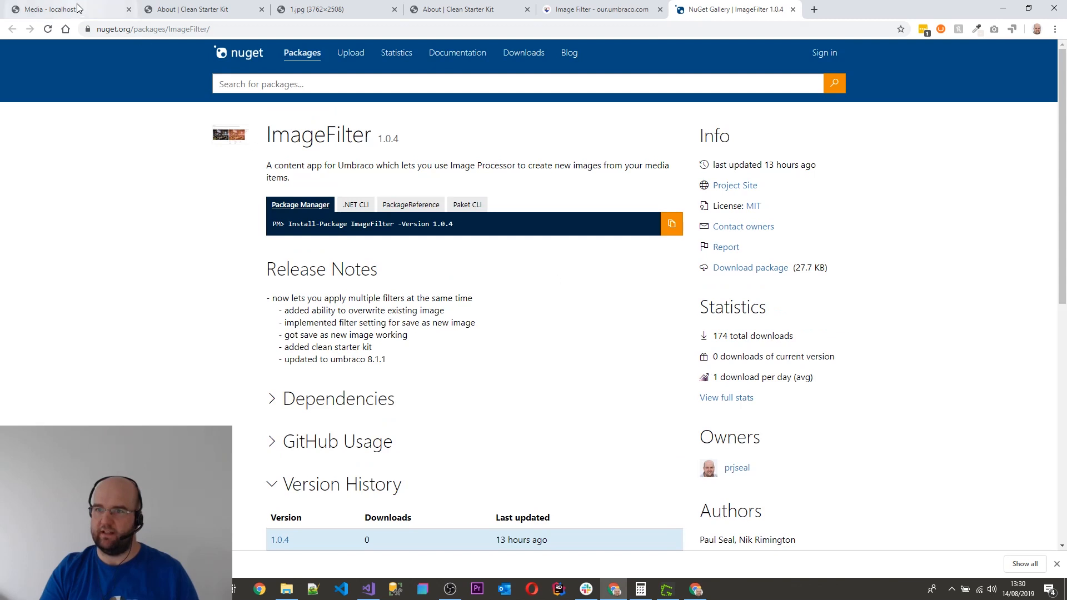
{"action": "left_click", "coordinate": [61, 9]}
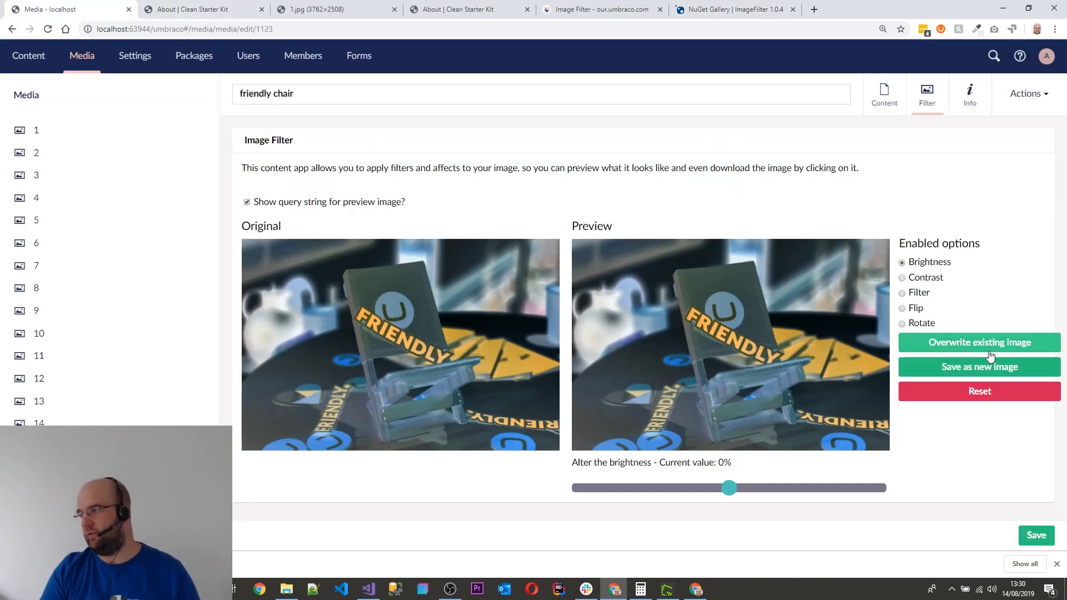
{"action": "mouse_move", "coordinate": [1019, 362]}
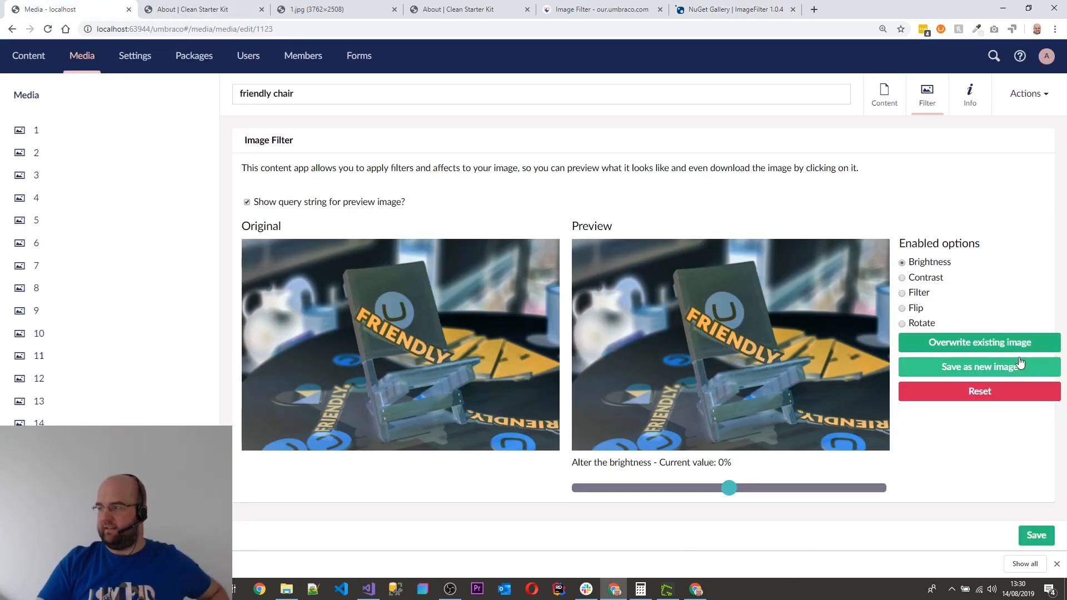